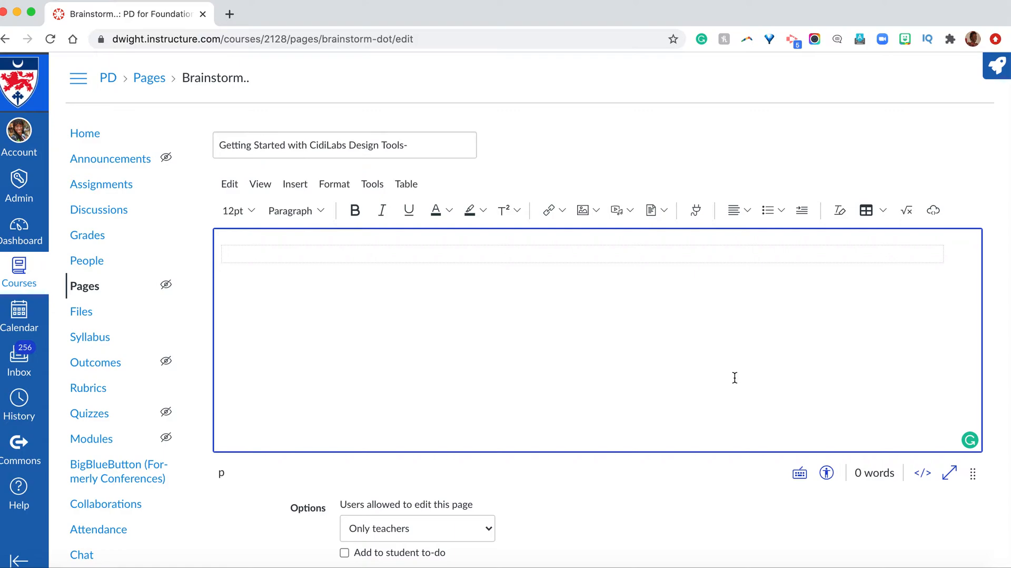
pyautogui.moveTo(999, 65)
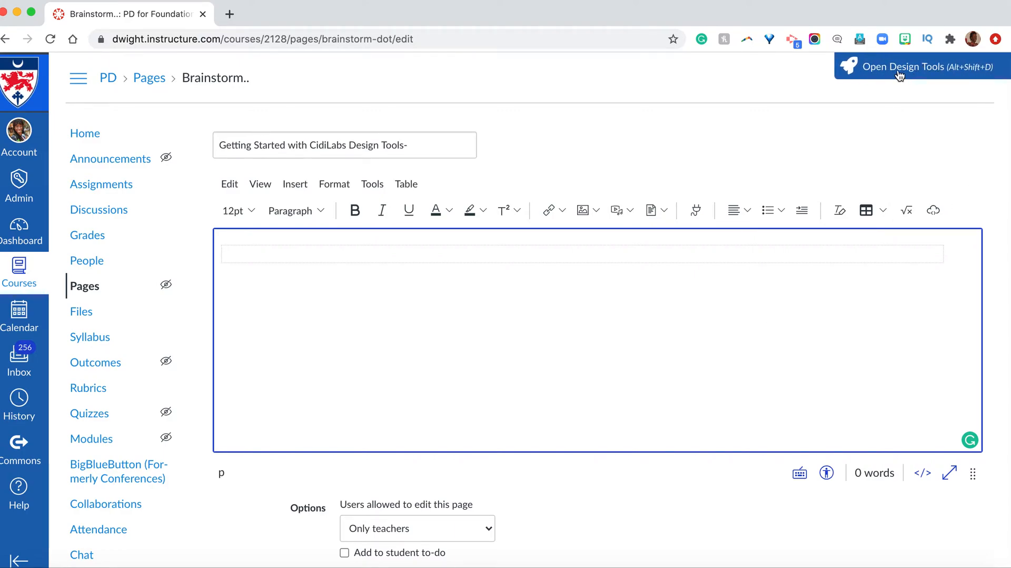
# Bring up the Design Tools sidebar and reveal the Create/Edit Content and banner image options
pyautogui.click(899, 68)
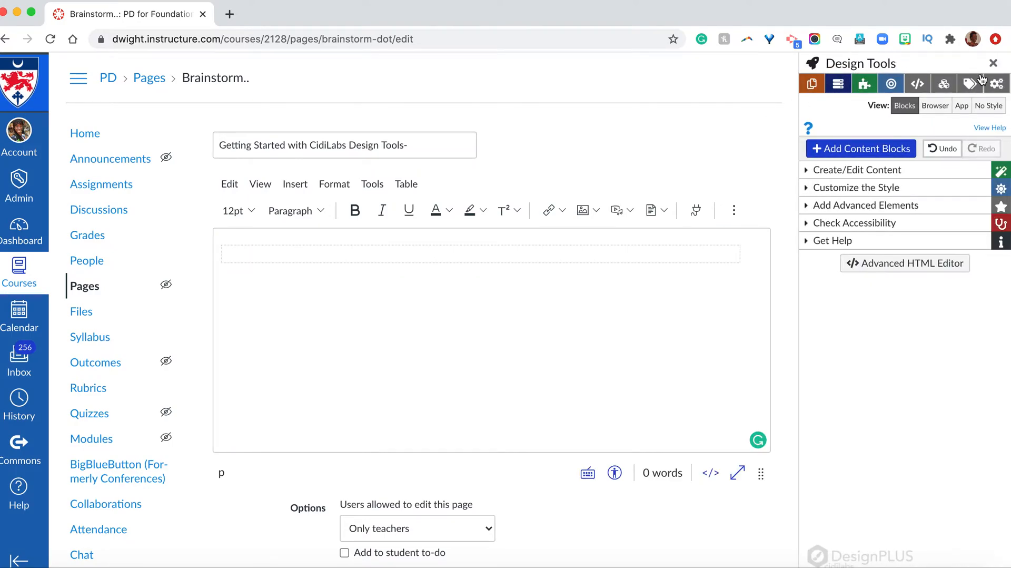
pyautogui.click(994, 63)
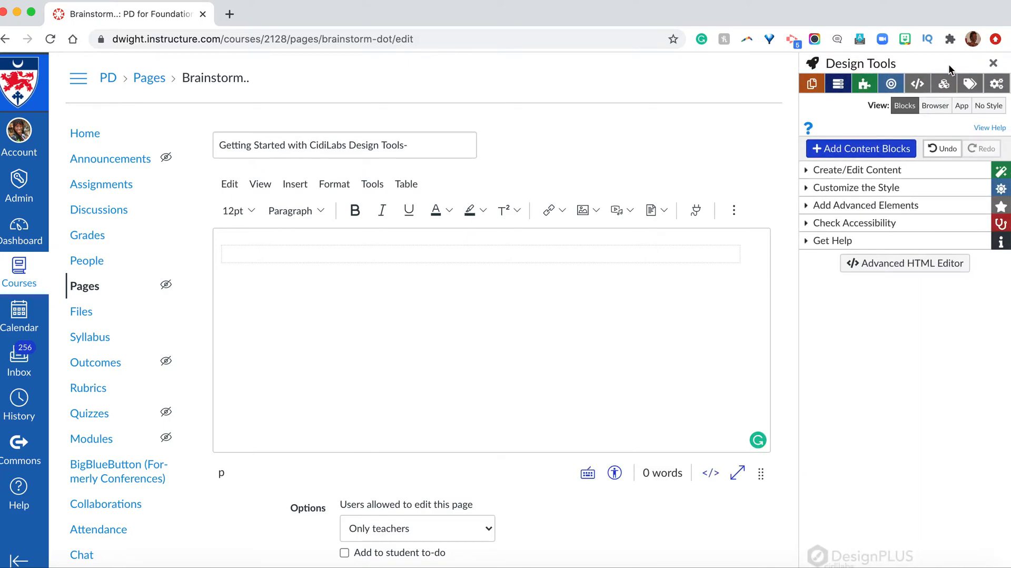
pyautogui.click(858, 170)
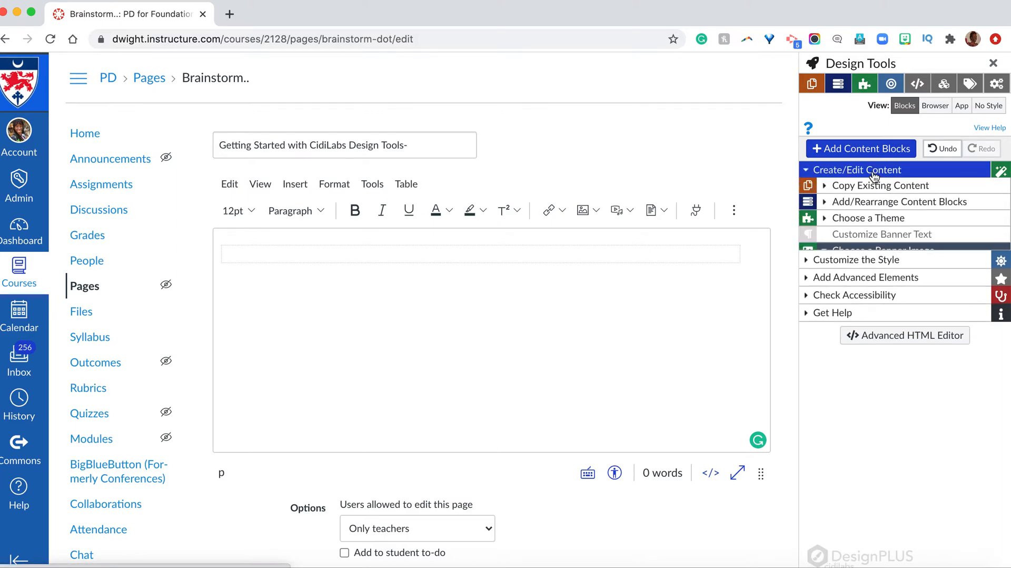
pyautogui.click(884, 251)
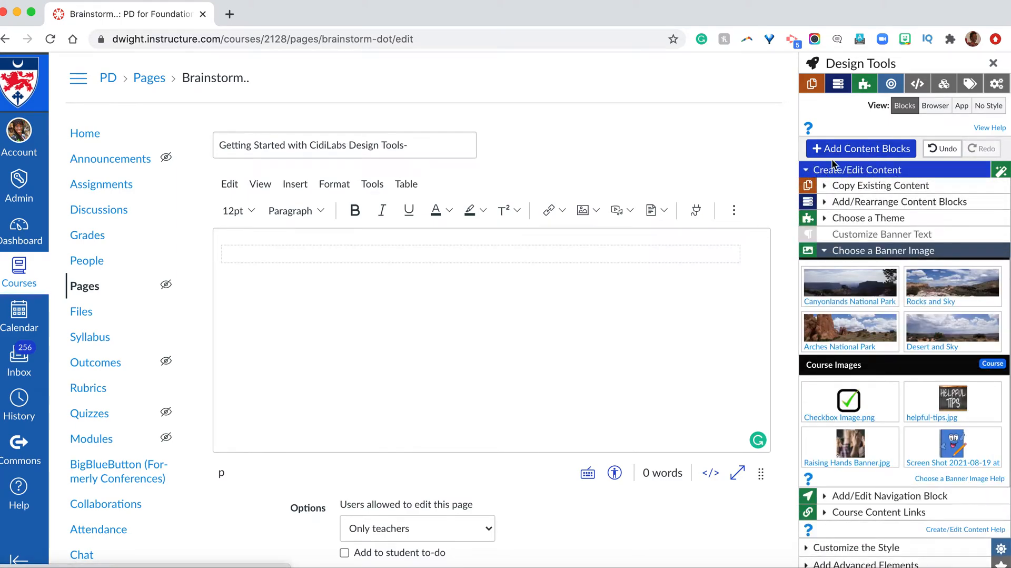
pyautogui.moveTo(861, 176)
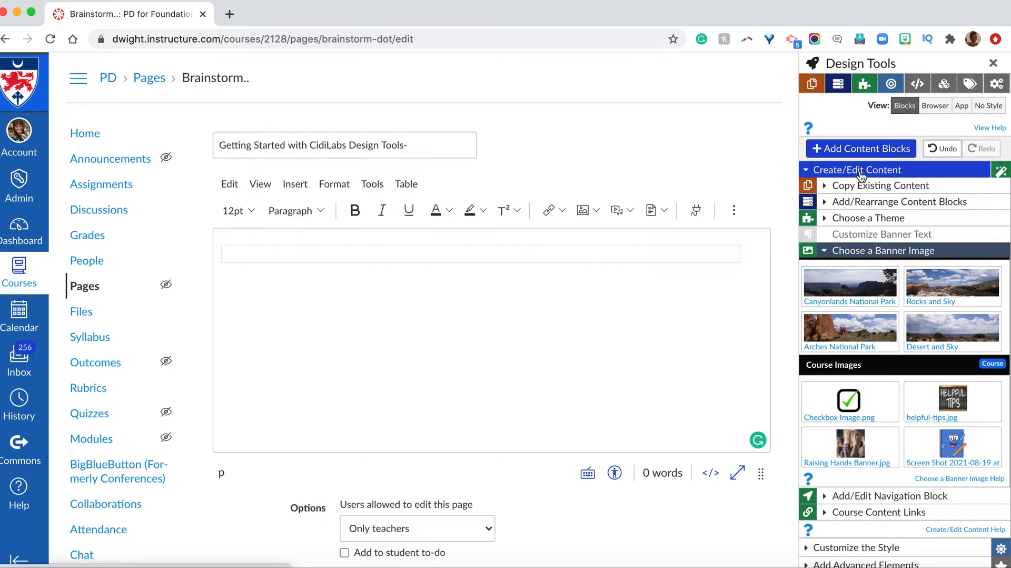
pyautogui.moveTo(869, 309)
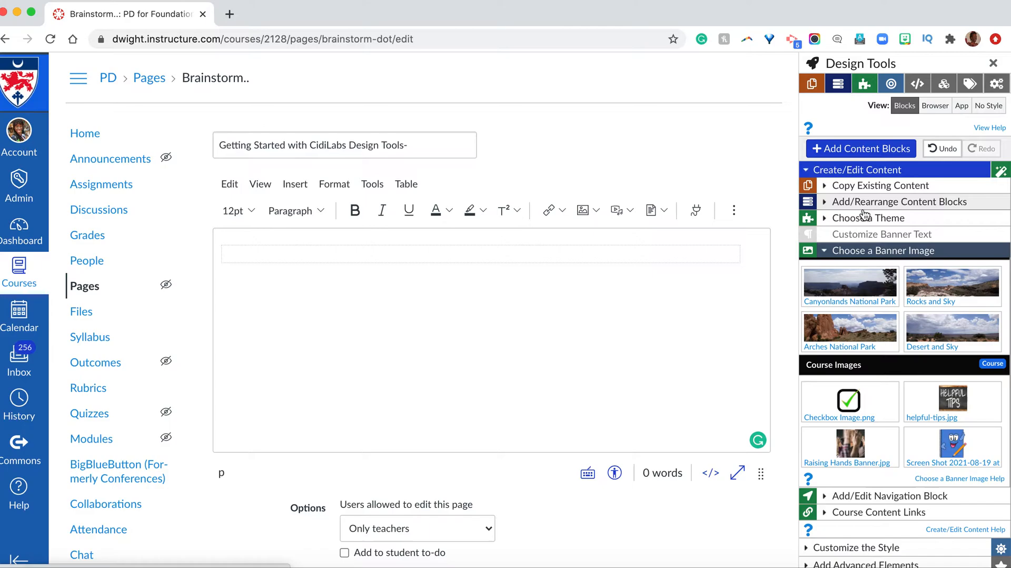
pyautogui.moveTo(857, 217)
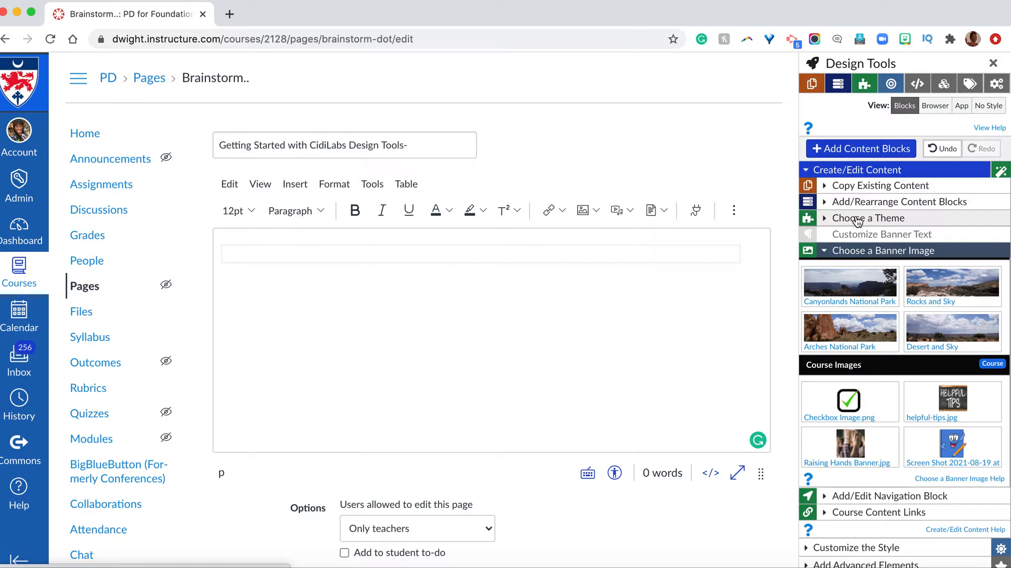
# Try the Apple 1 and Square Right 1 themes, then apply Circle Left 1 to the page title
pyautogui.click(869, 218)
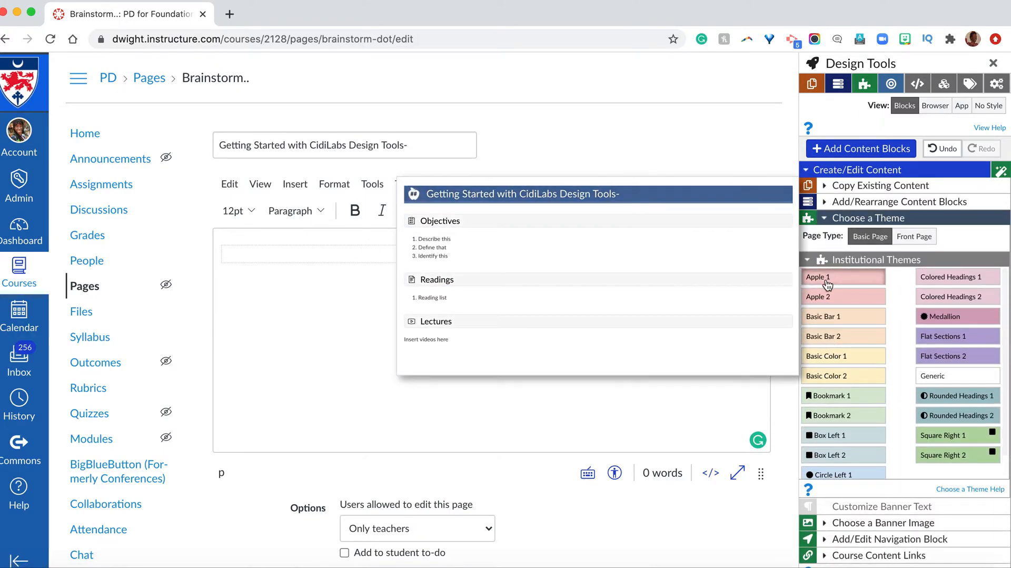
pyautogui.click(826, 280)
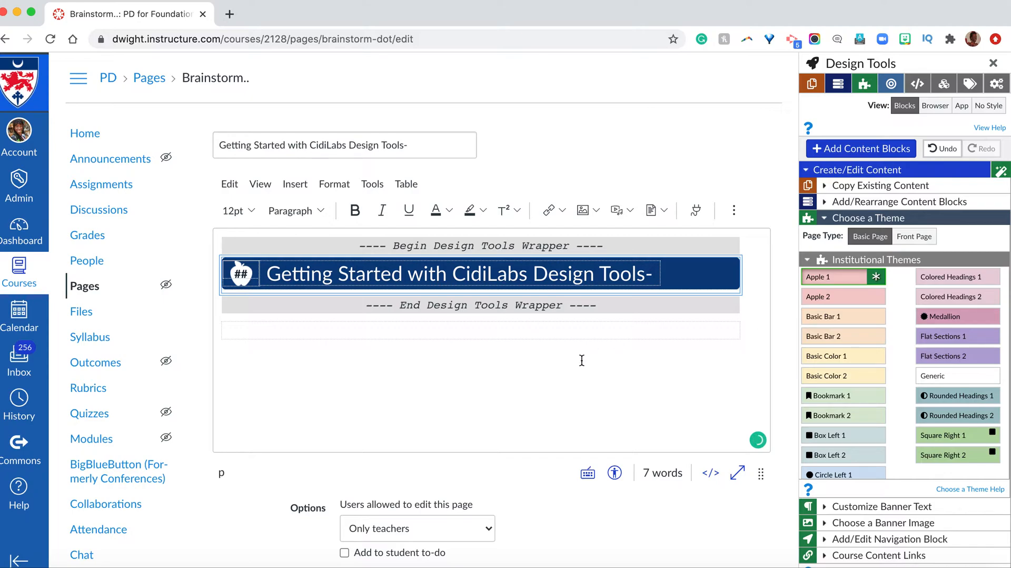
pyautogui.write('gkdljgl')
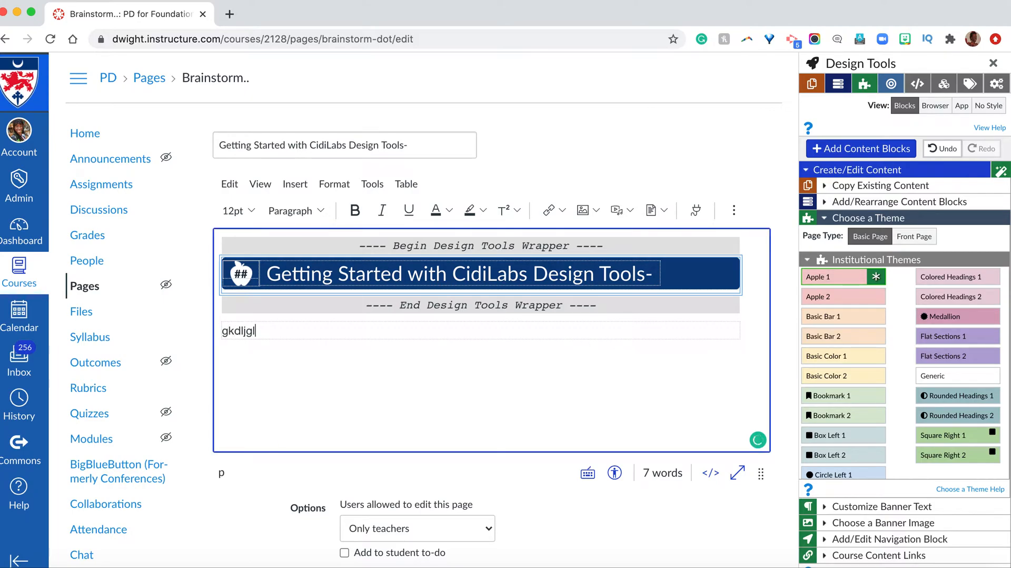
pyautogui.write('k')
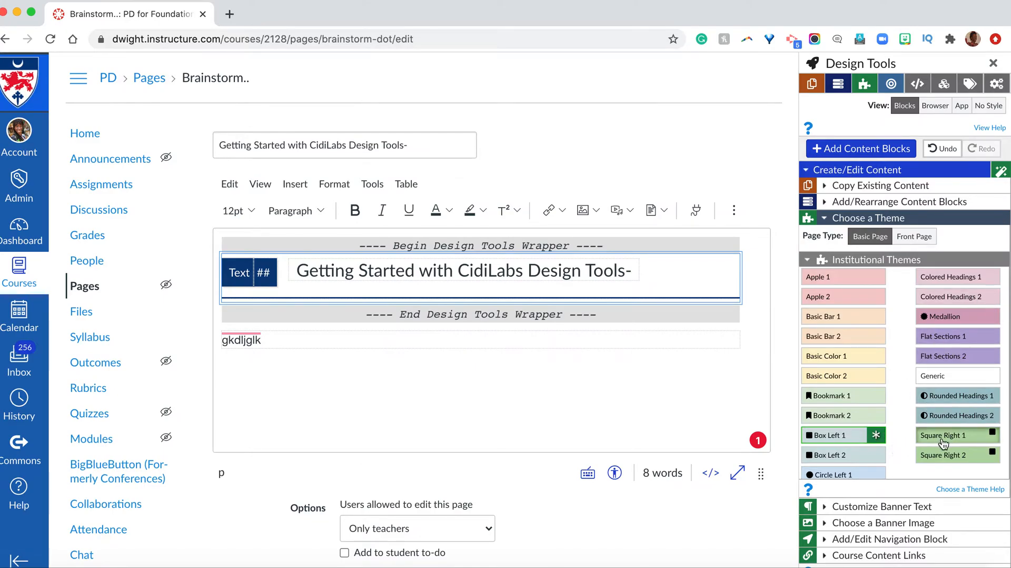
pyautogui.click(946, 434)
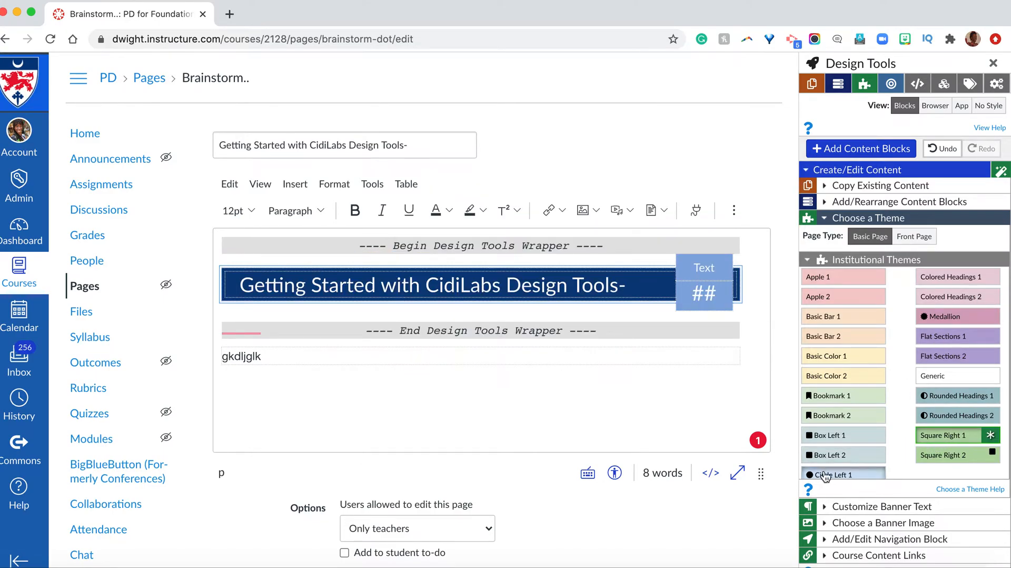
pyautogui.click(832, 474)
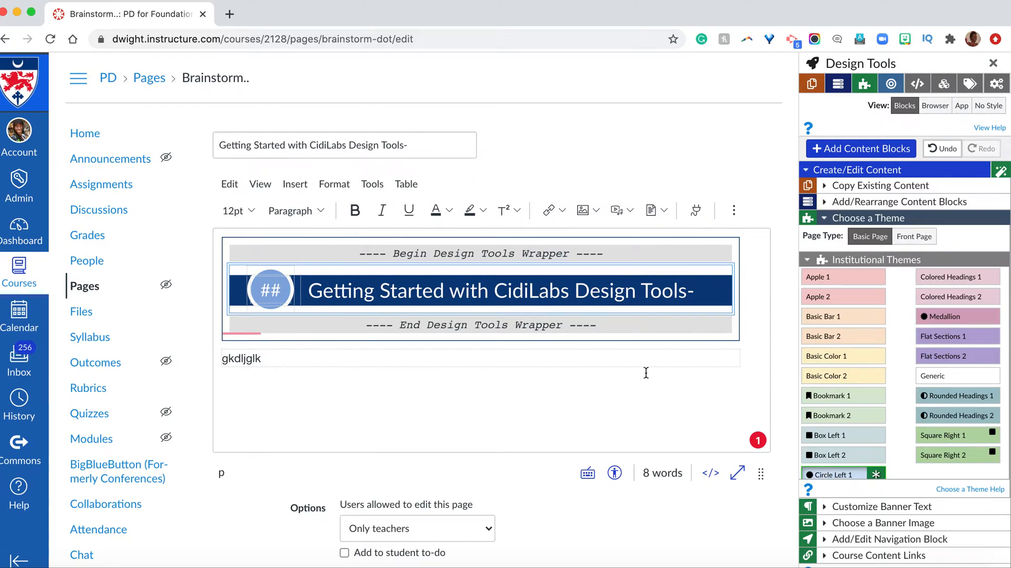
pyautogui.moveTo(256, 321)
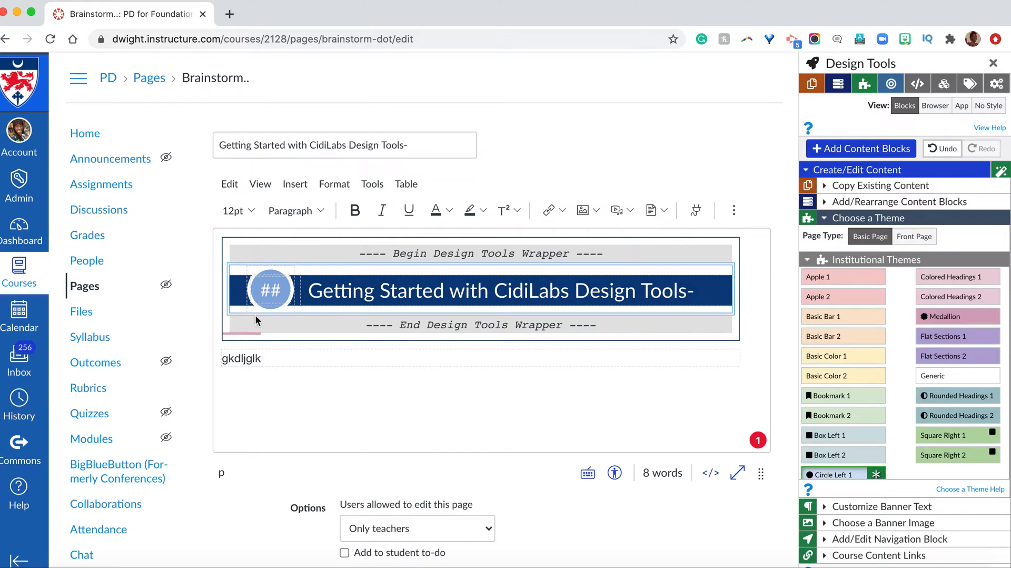
# Replace the ## placeholder inside the title circle with 1
pyautogui.click(267, 290)
pyautogui.write('1')
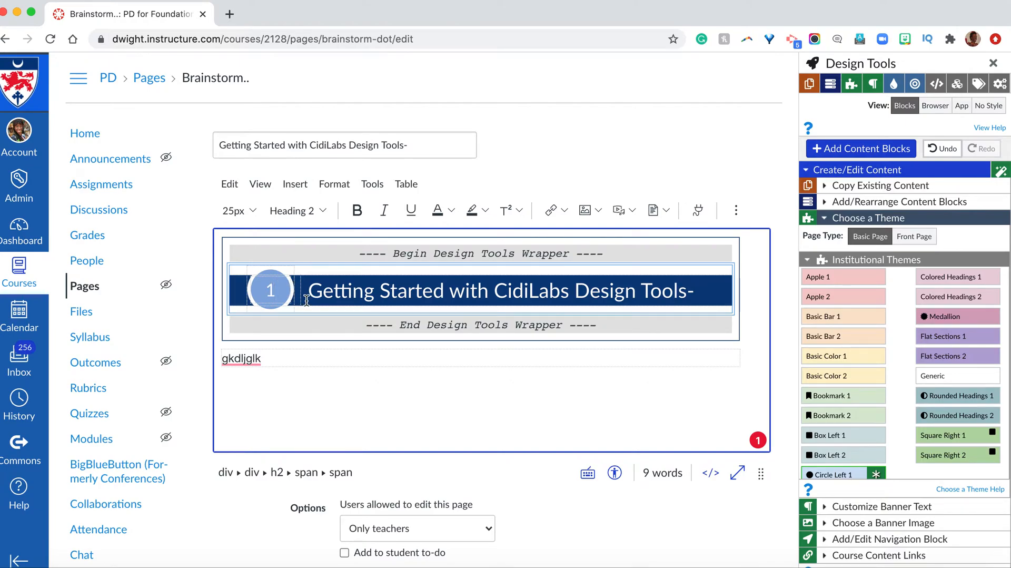
pyautogui.moveTo(927, 446)
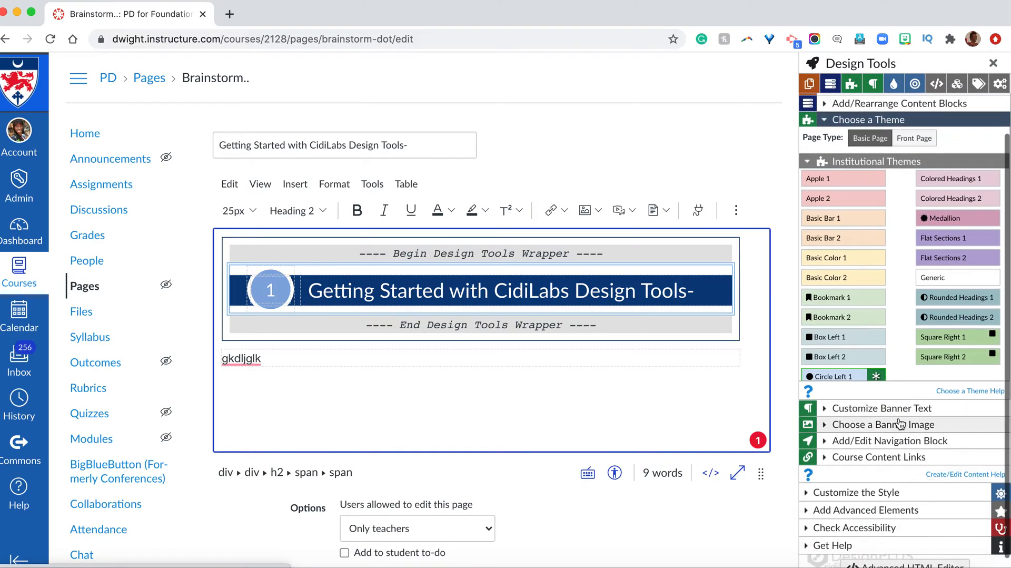
# Reveal the Choose a Banner Image list with the national park and course images
pyautogui.click(883, 424)
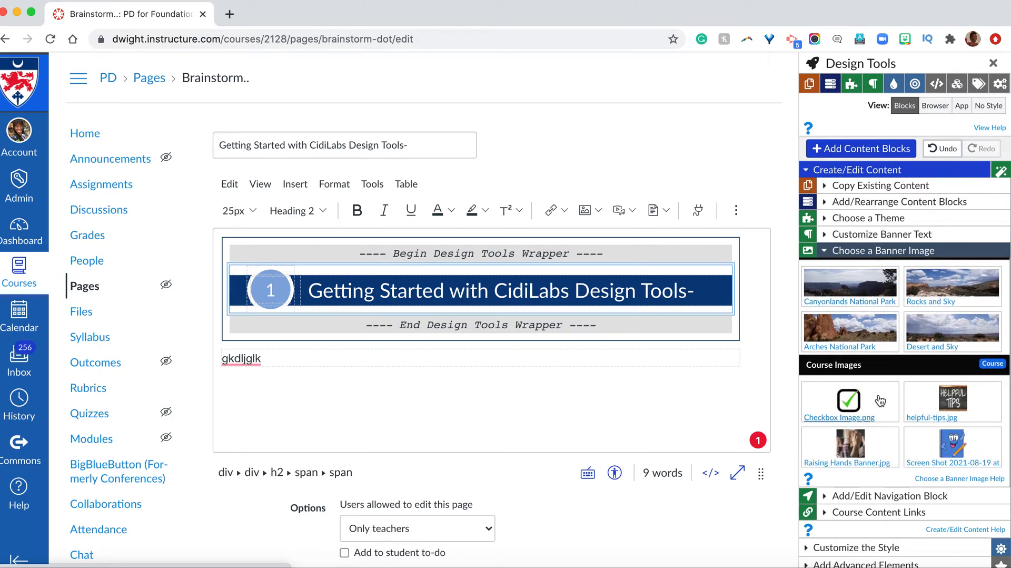
pyautogui.moveTo(915, 403)
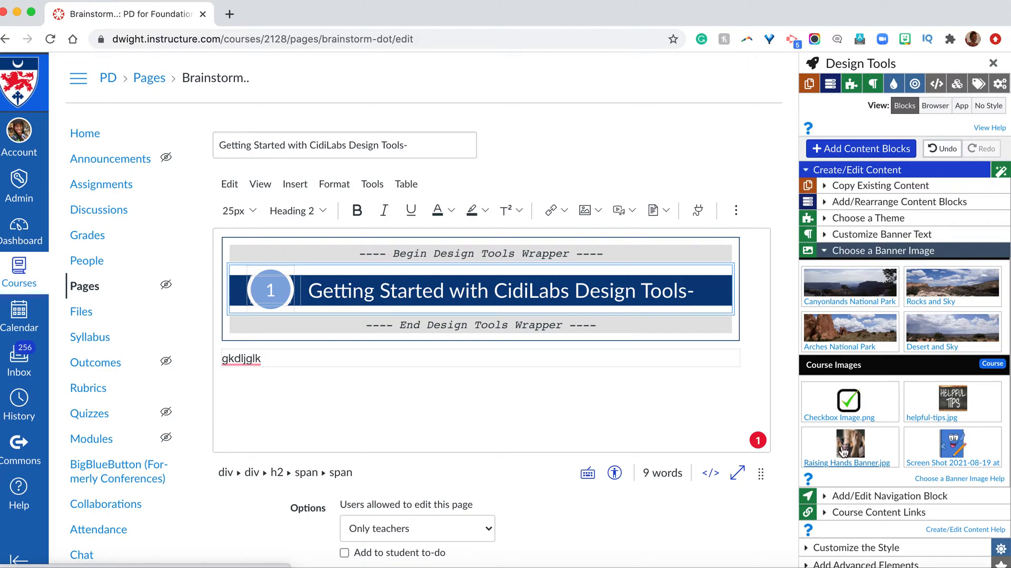
pyautogui.moveTo(910, 426)
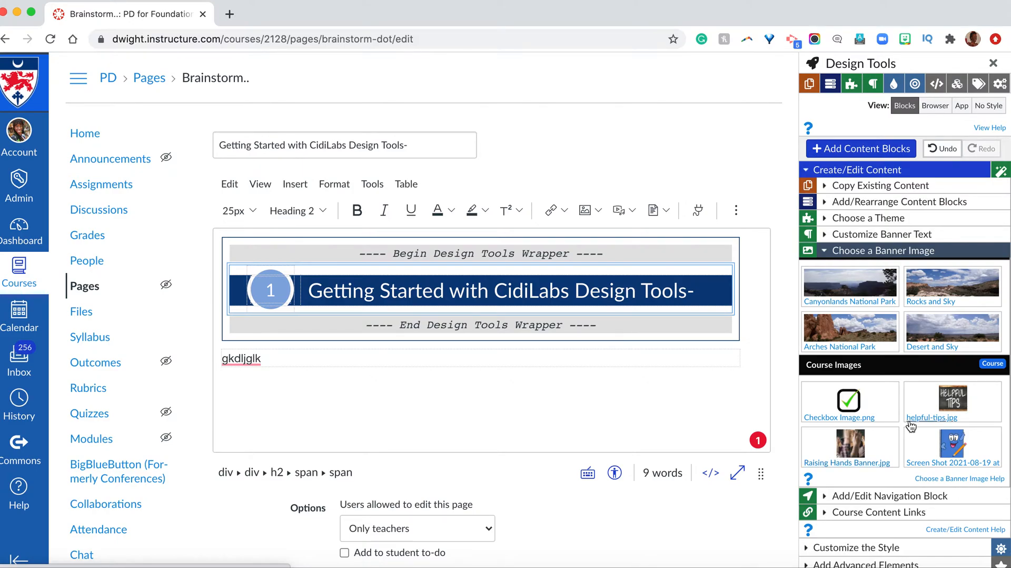
pyautogui.moveTo(911, 426)
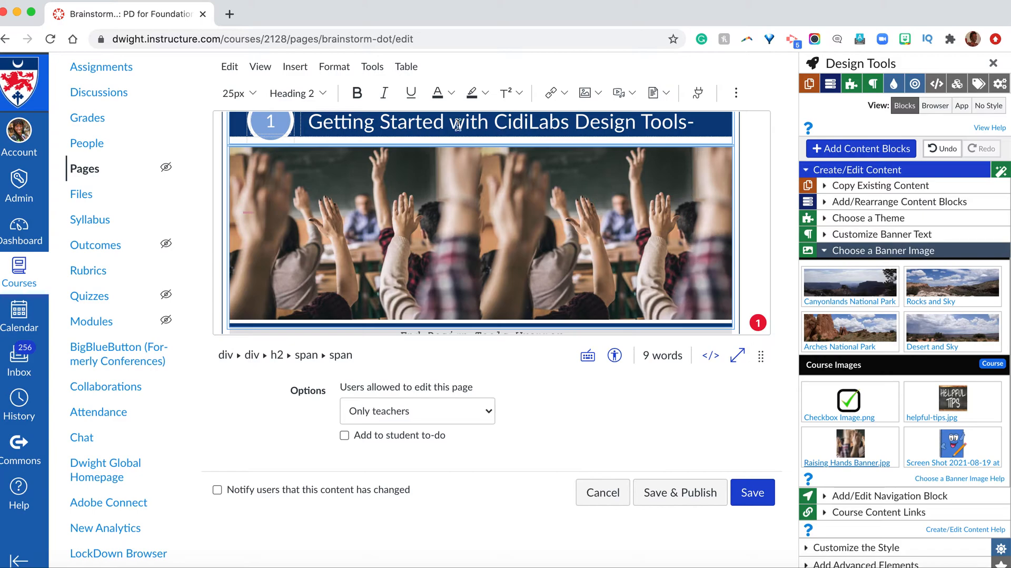
pyautogui.moveTo(665, 206)
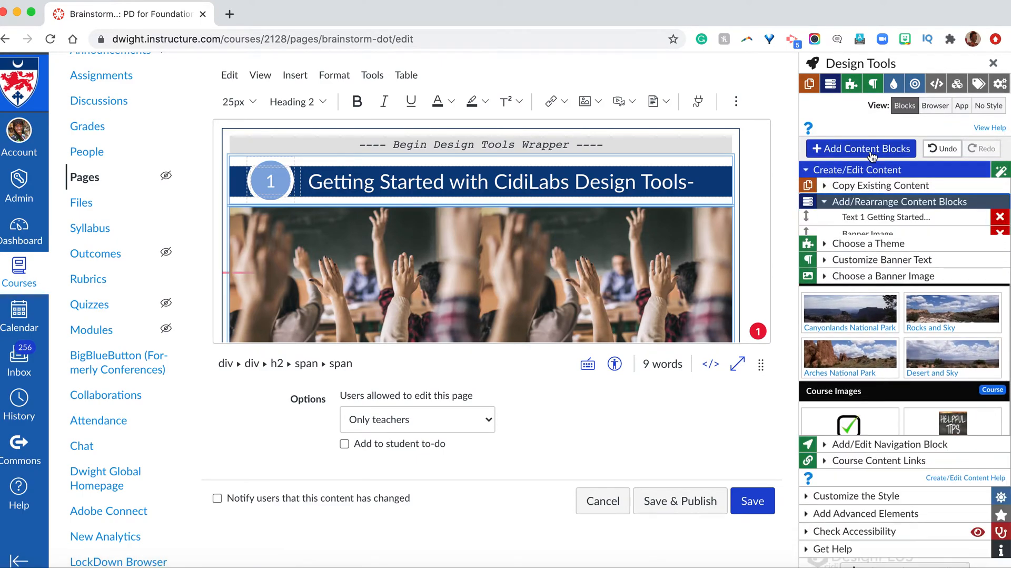
# Rename the Lectures block heading to Video from the Add Blocks panel
pyautogui.click(860, 148)
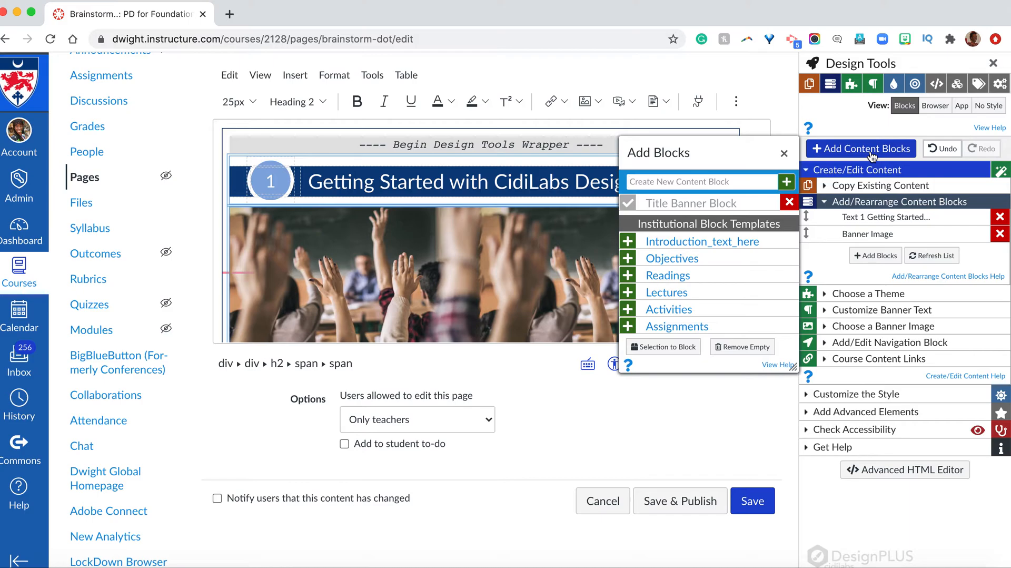
pyautogui.moveTo(702, 241)
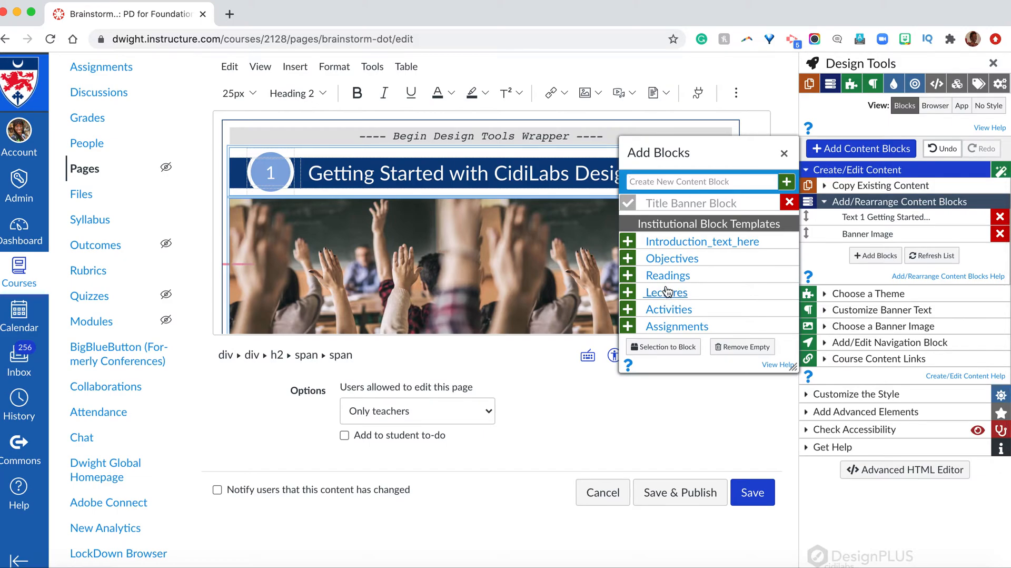
pyautogui.moveTo(666, 292)
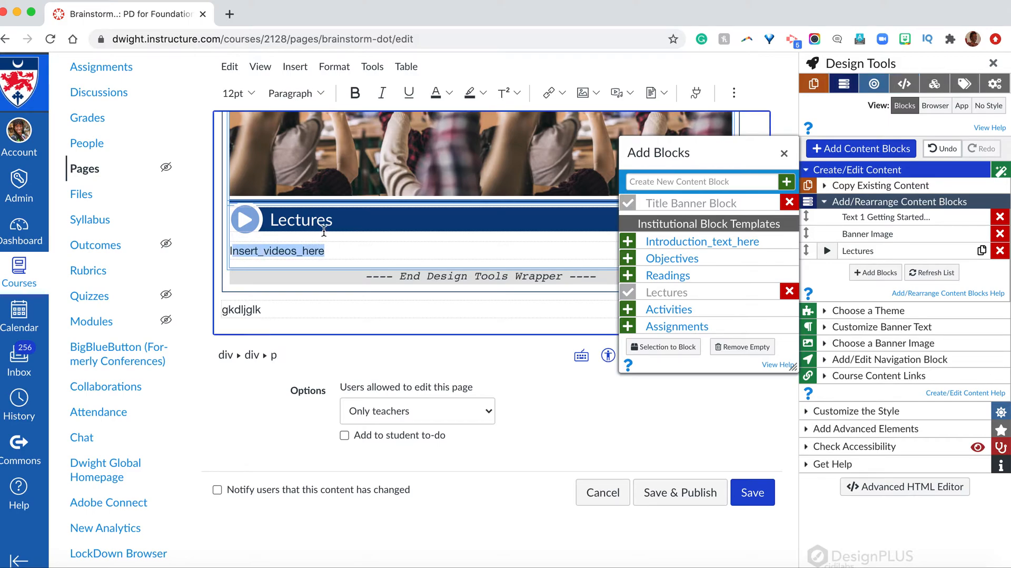
pyautogui.doubleClick(299, 220)
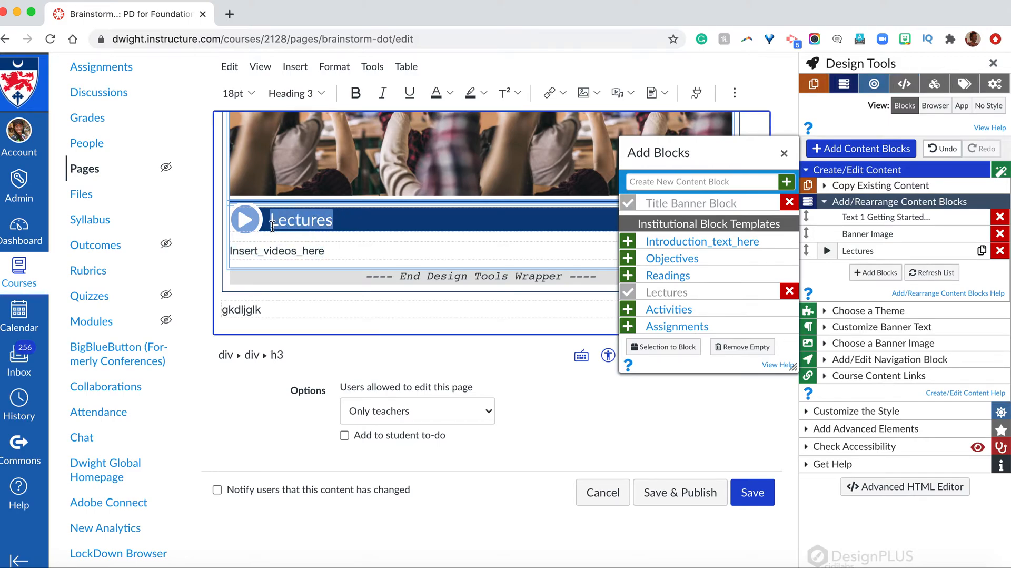
pyautogui.write('Vifeo')
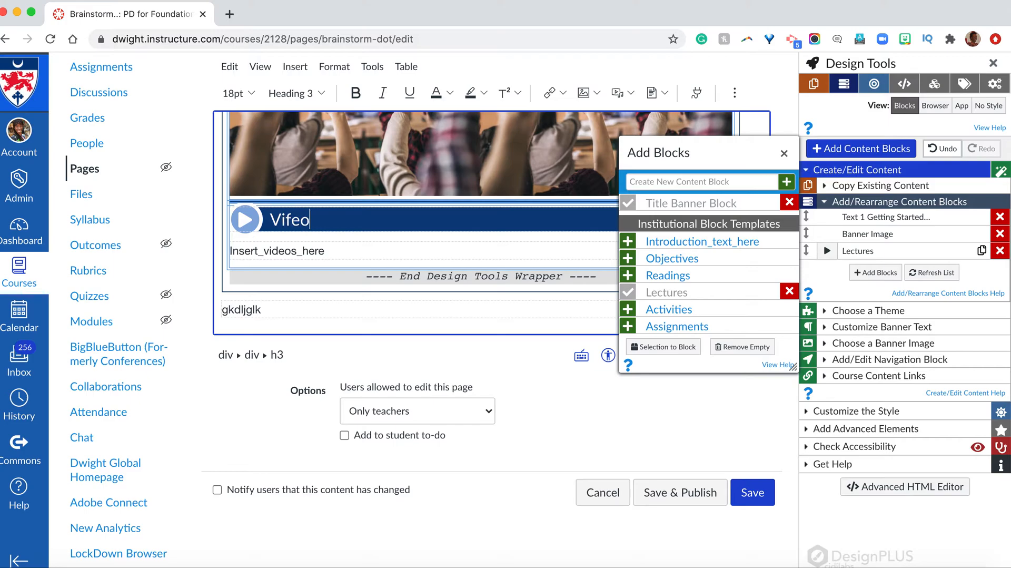
pyautogui.write('Video')
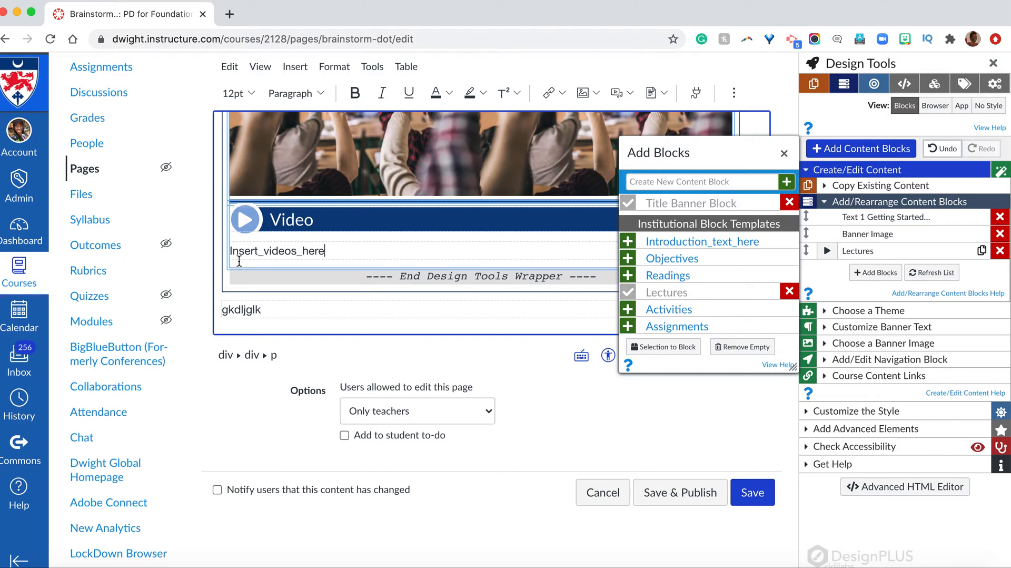
# Replace the video placeholder with 'Come back later' and add an Objectives block
pyautogui.doubleClick(277, 251)
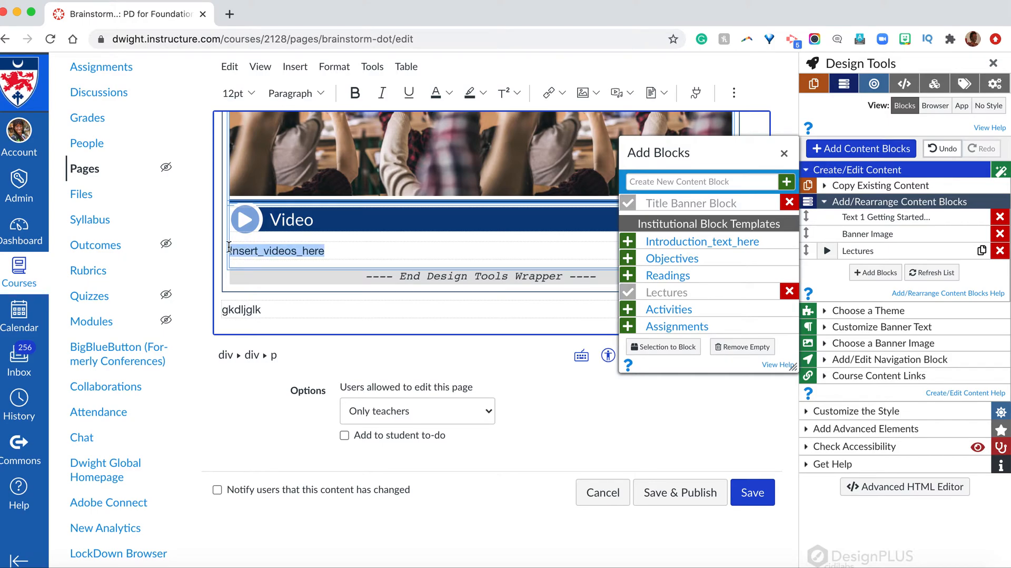
pyautogui.write('Come')
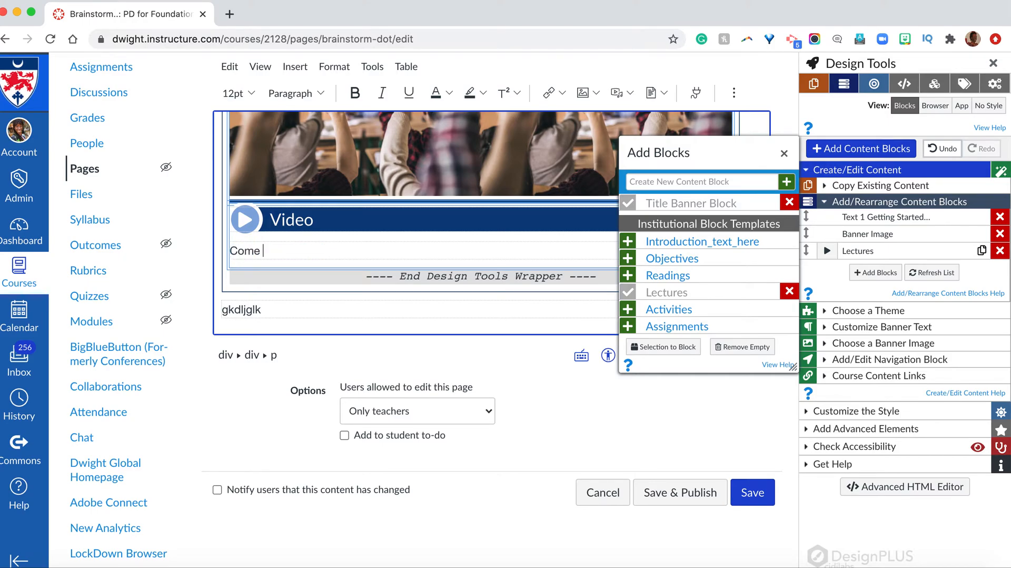
pyautogui.write('back lat')
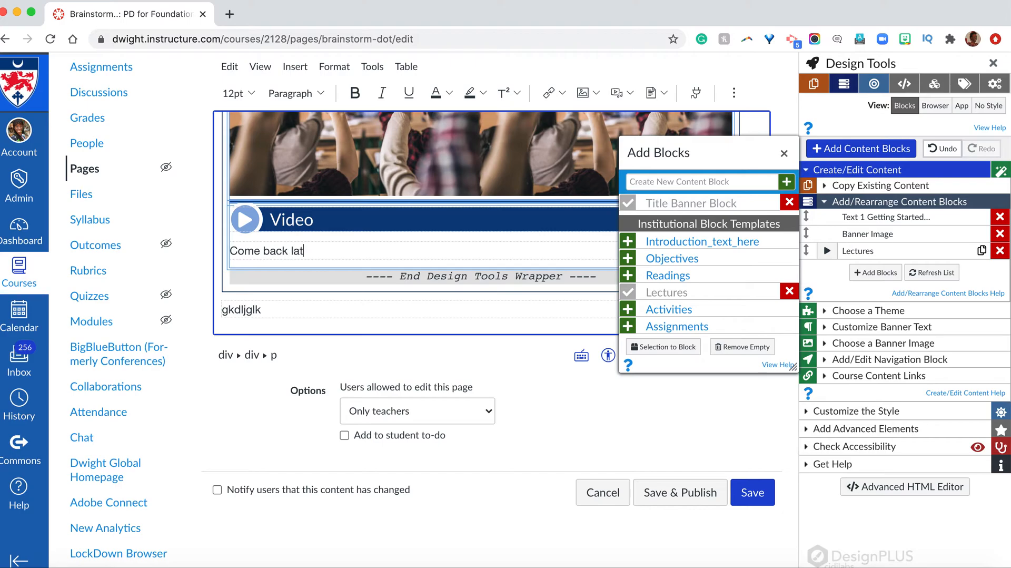
pyautogui.write('er')
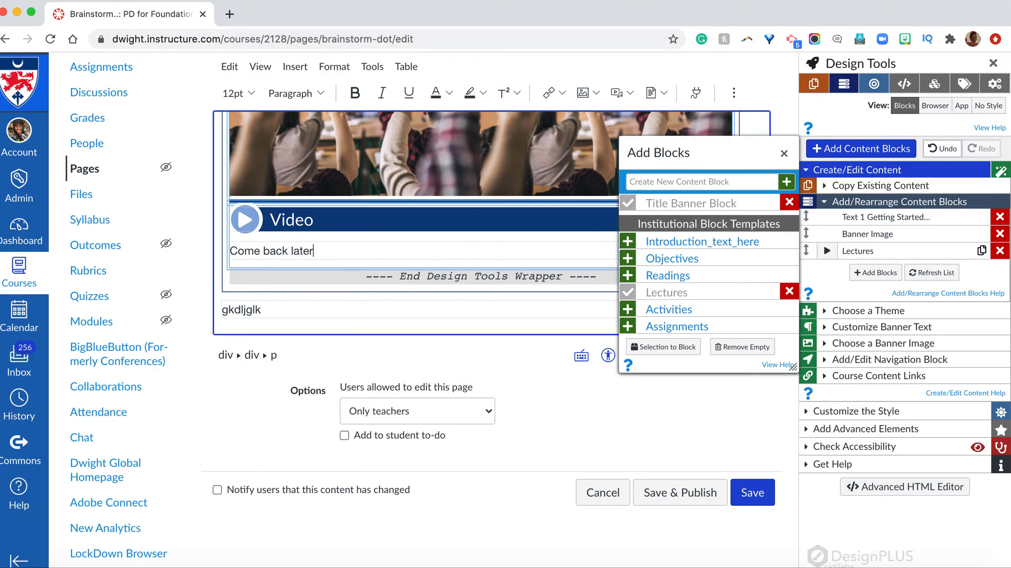
pyautogui.moveTo(678, 267)
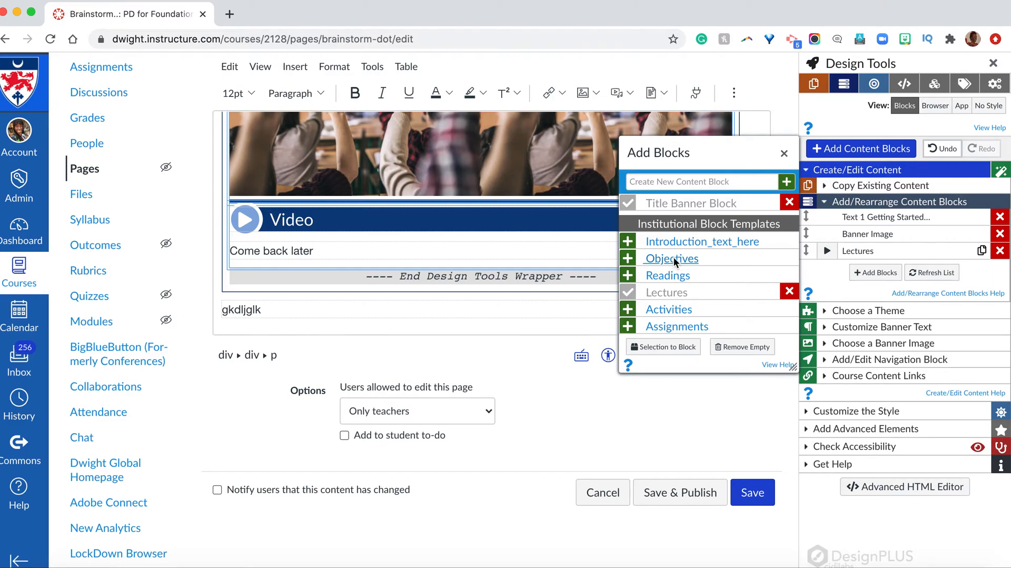
pyautogui.click(671, 258)
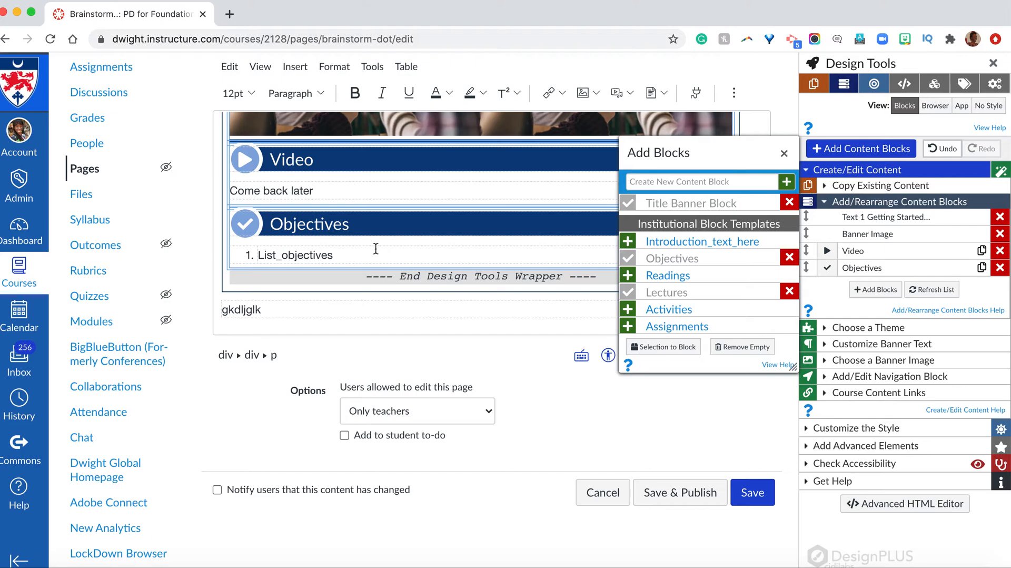
# Select the placeholder text inside the Objectives block
pyautogui.doubleClick(294, 254)
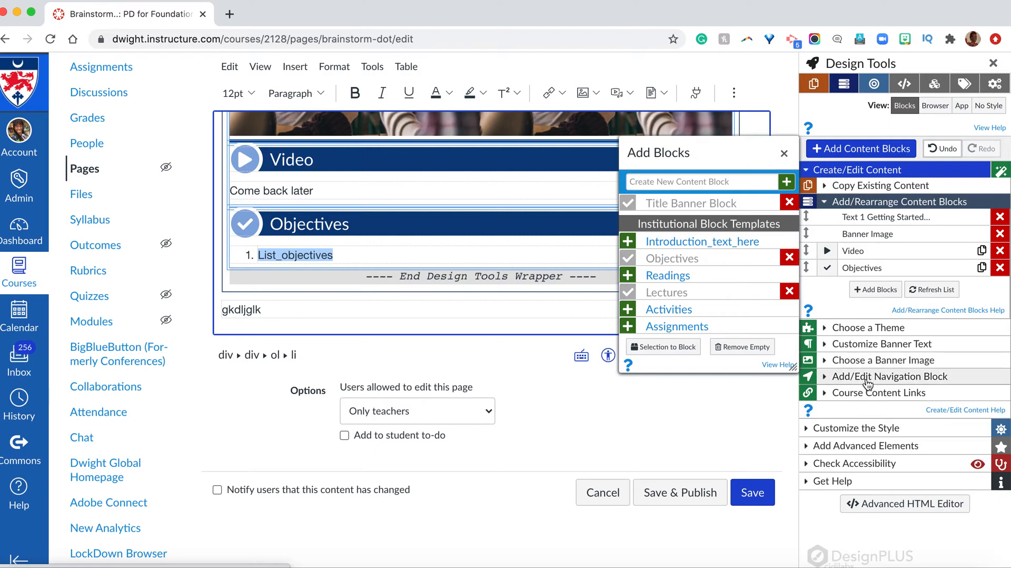
pyautogui.moveTo(891, 376)
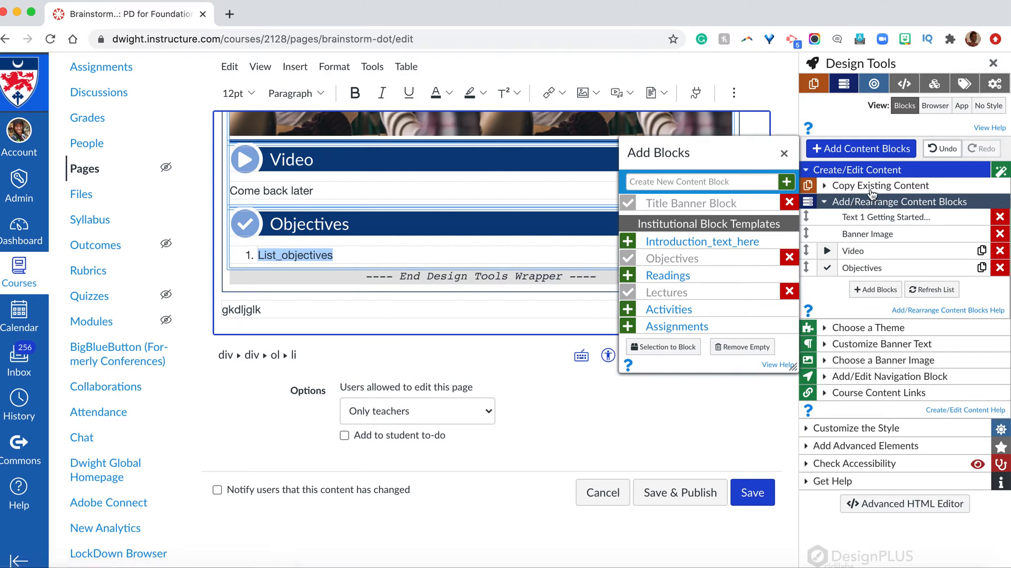
pyautogui.moveTo(477, 226)
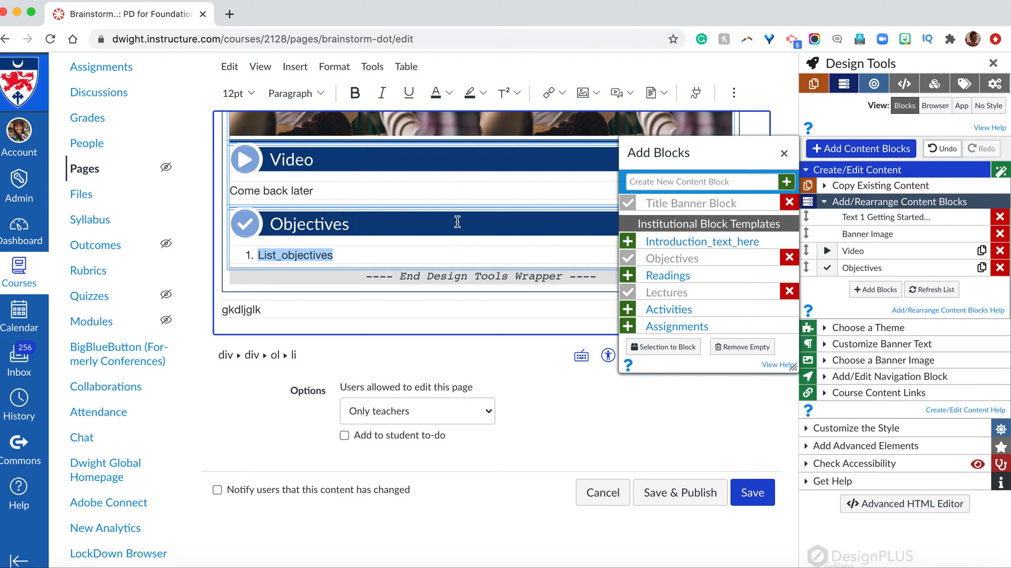
pyautogui.moveTo(673, 213)
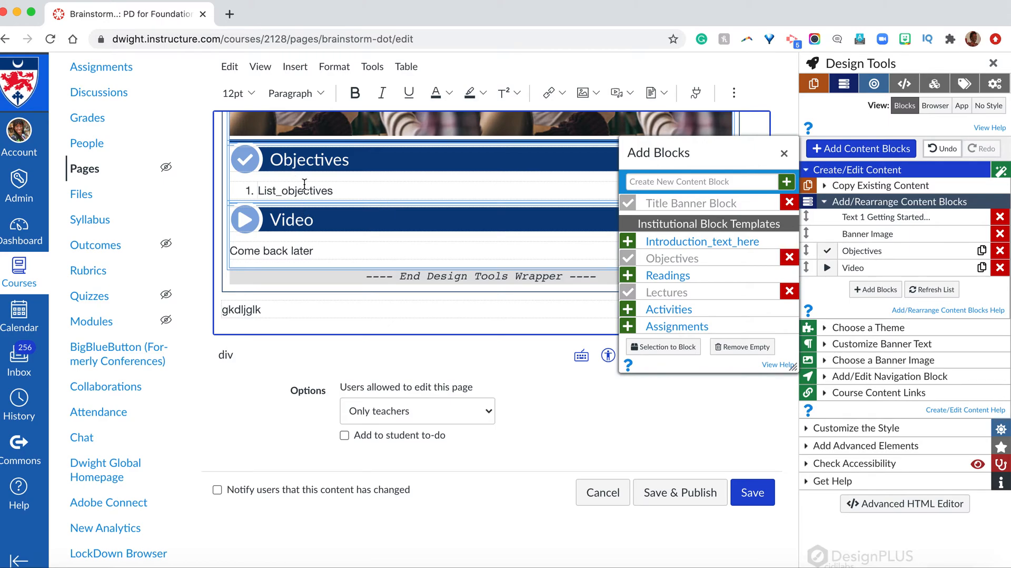
pyautogui.moveTo(852, 234)
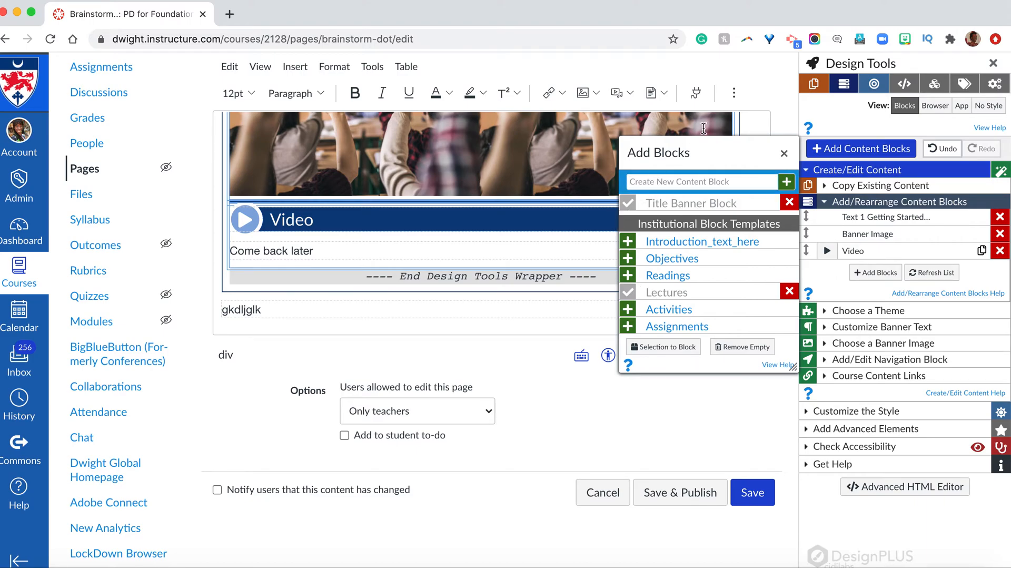
# Create a new About content block and save the edited page
pyautogui.write('Ab')
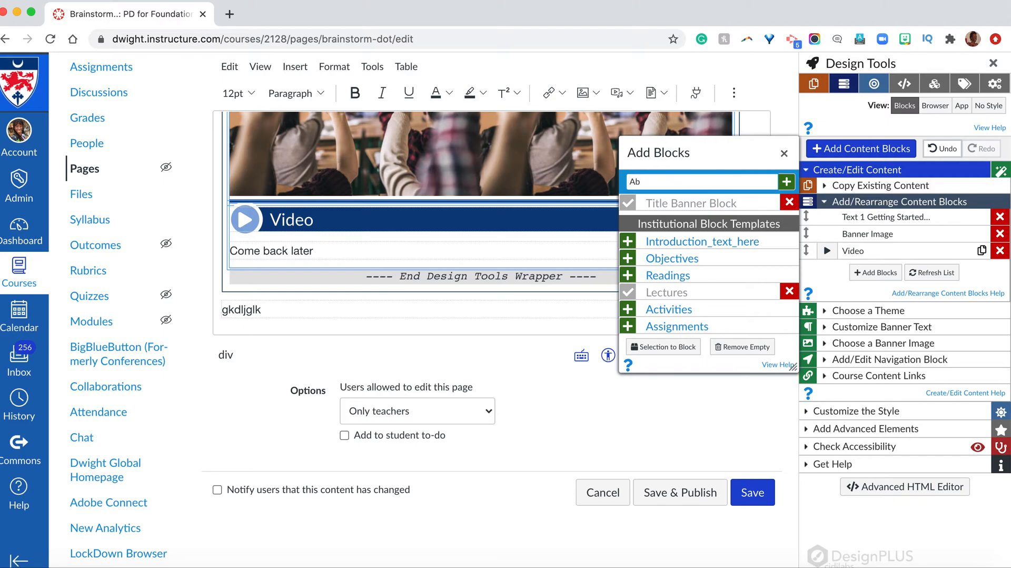
pyautogui.click(786, 181)
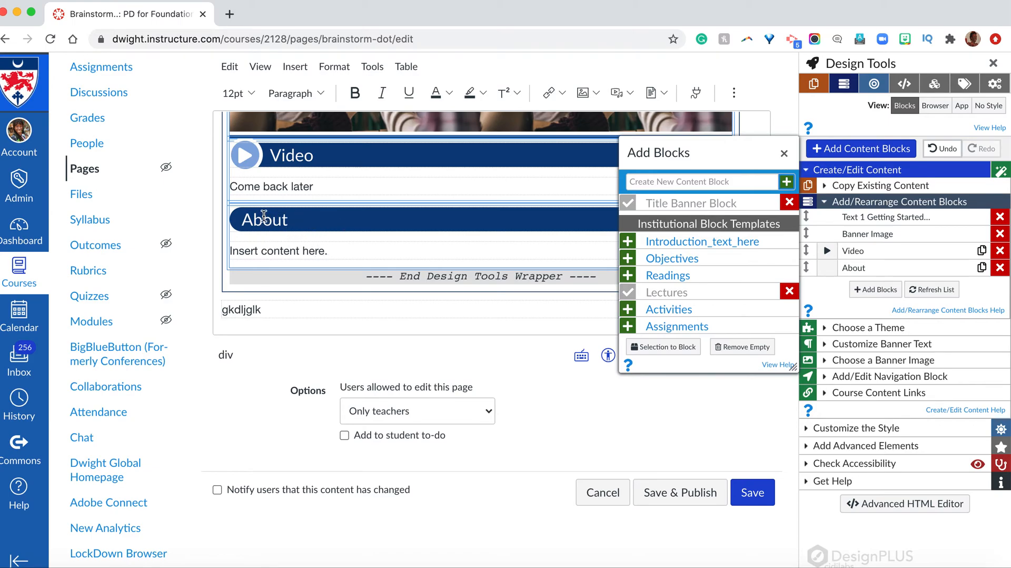
pyautogui.moveTo(607, 415)
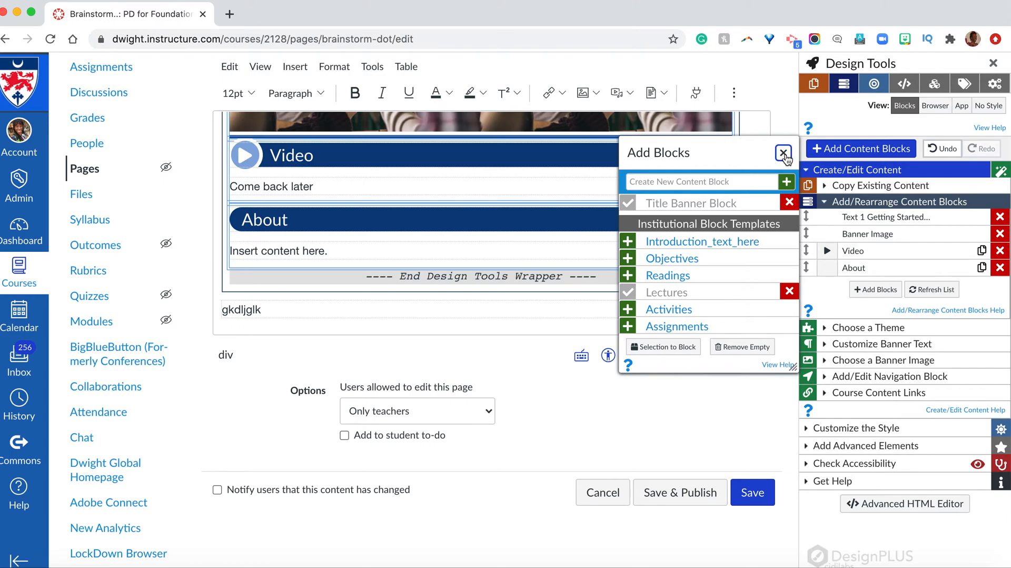
pyautogui.click(784, 154)
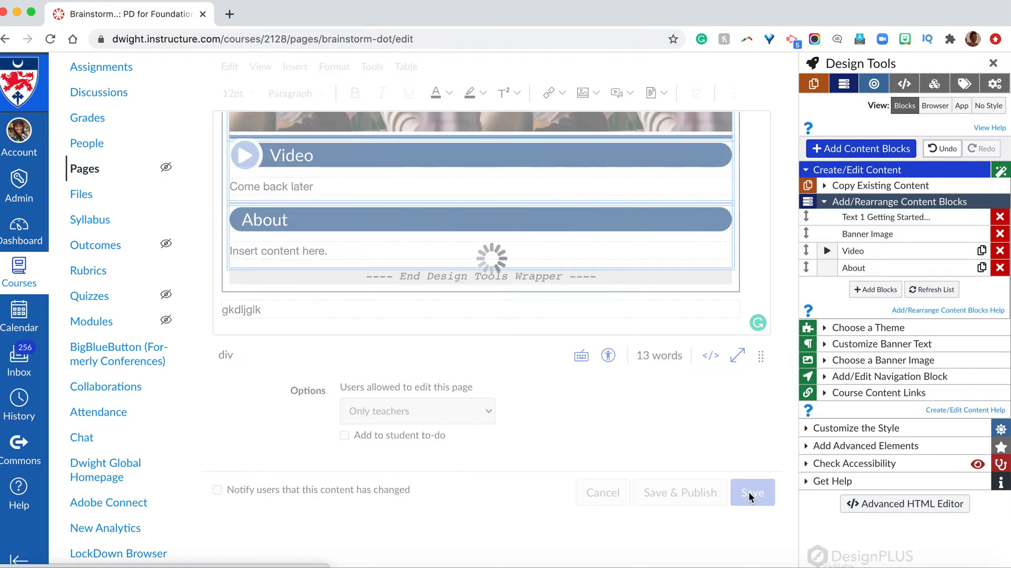
pyautogui.click(752, 492)
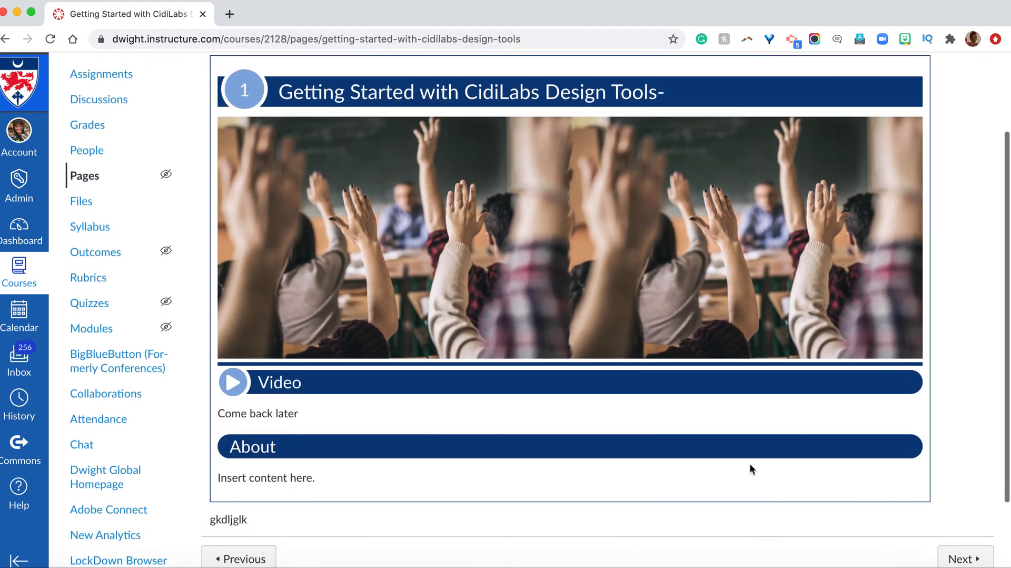
pyautogui.scroll(-3)
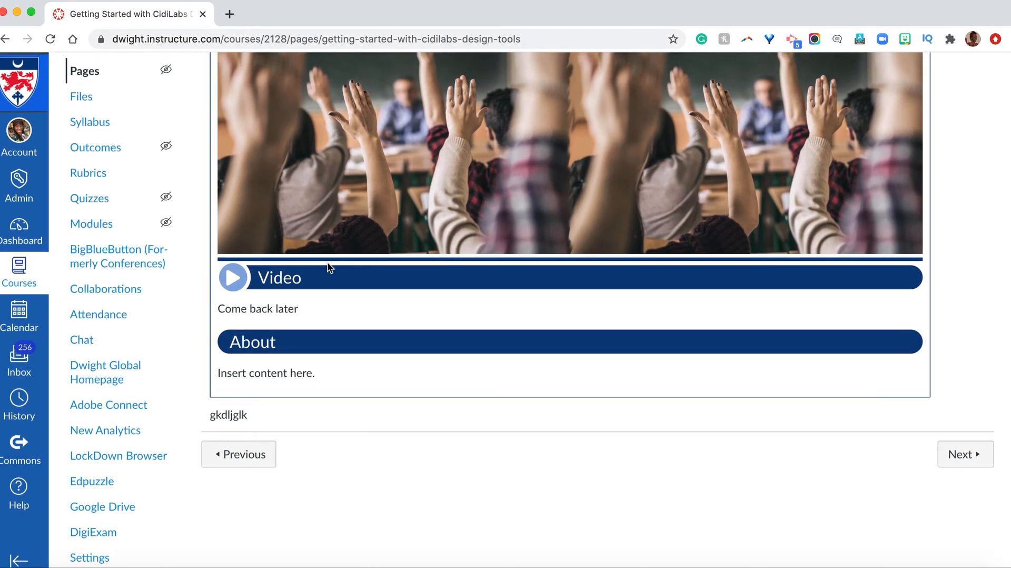
pyautogui.moveTo(308, 343)
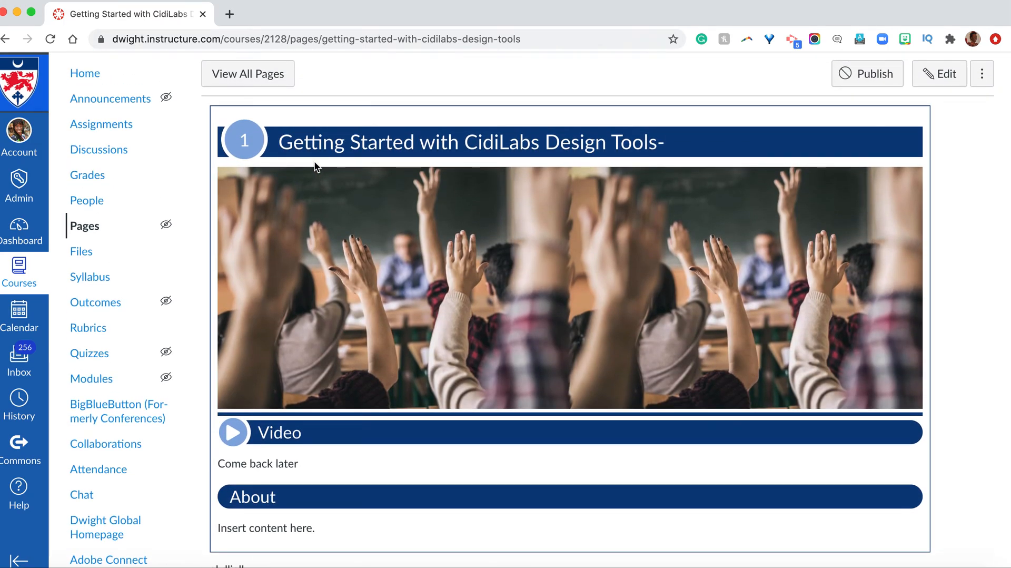
pyautogui.moveTo(305, 332)
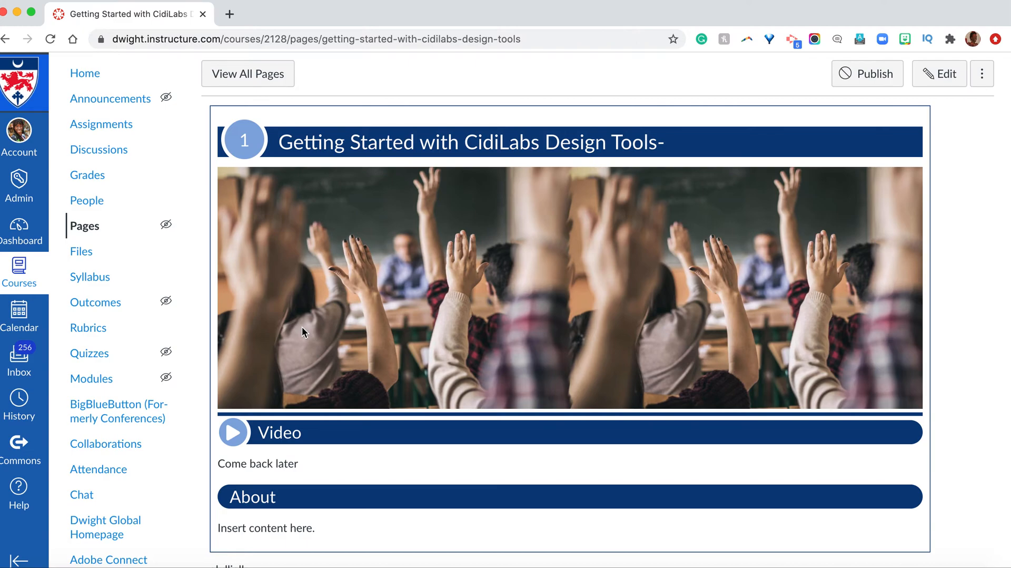
pyautogui.moveTo(310, 321)
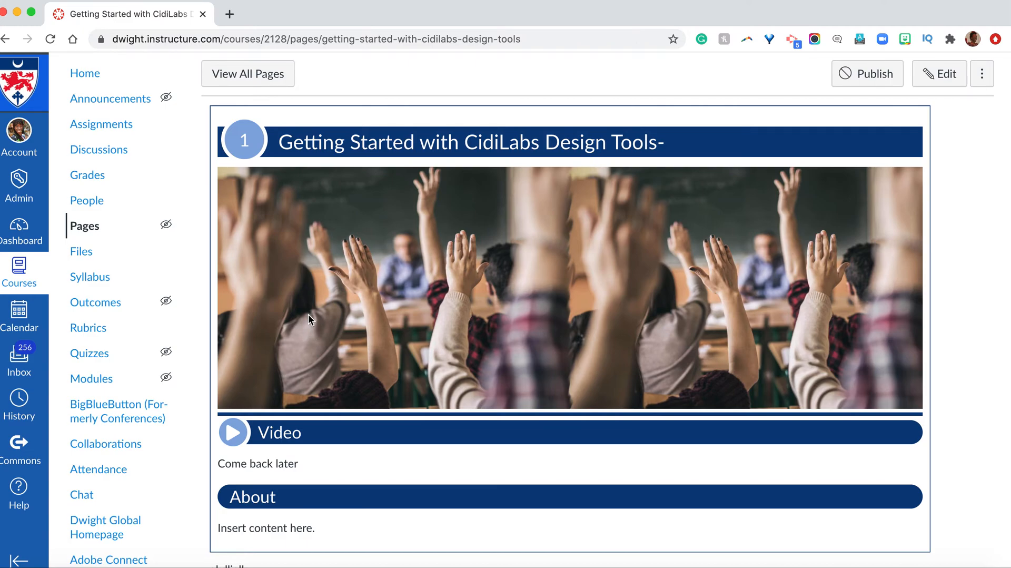
pyautogui.moveTo(372, 303)
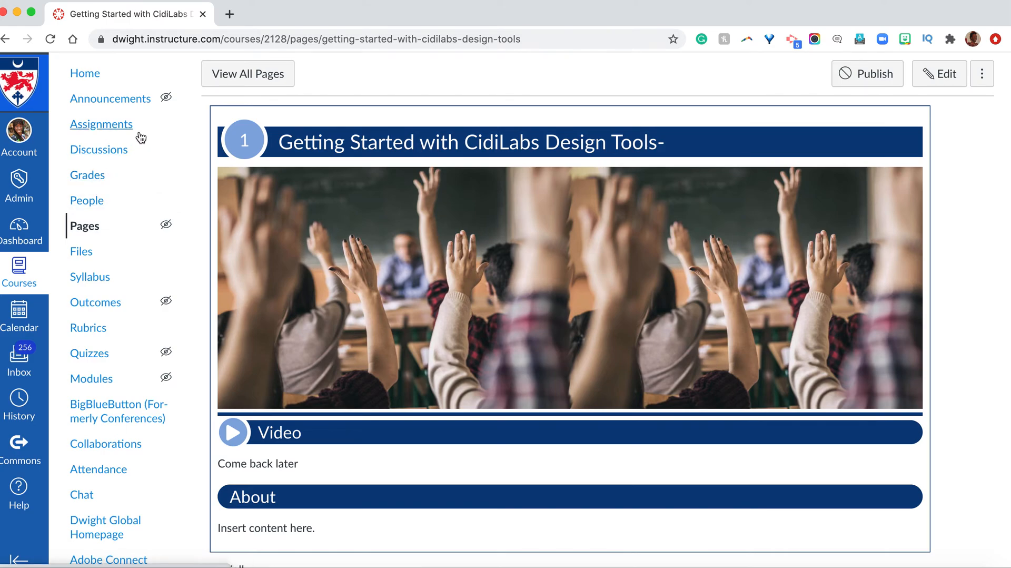
pyautogui.moveTo(87, 226)
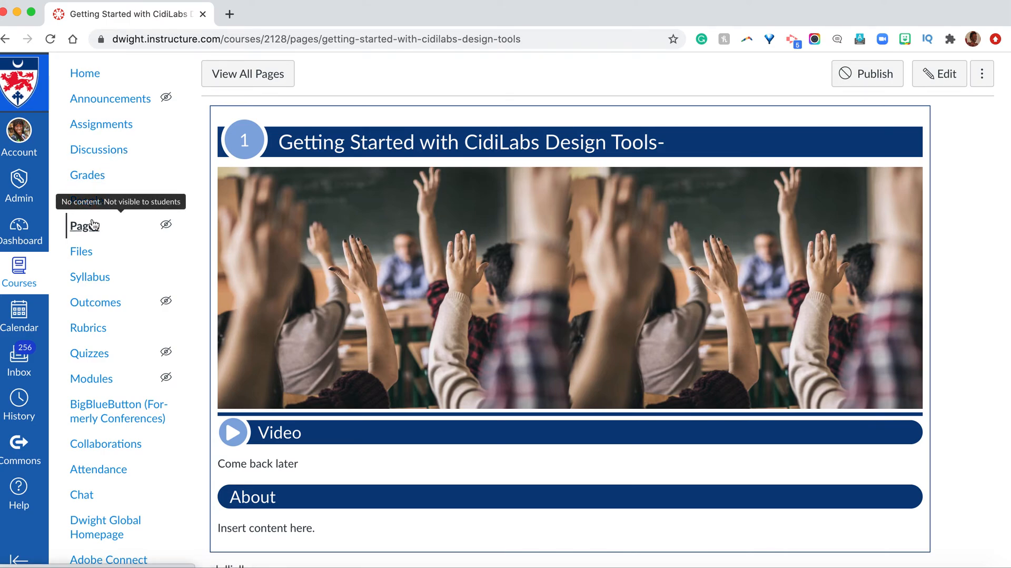
pyautogui.moveTo(79, 167)
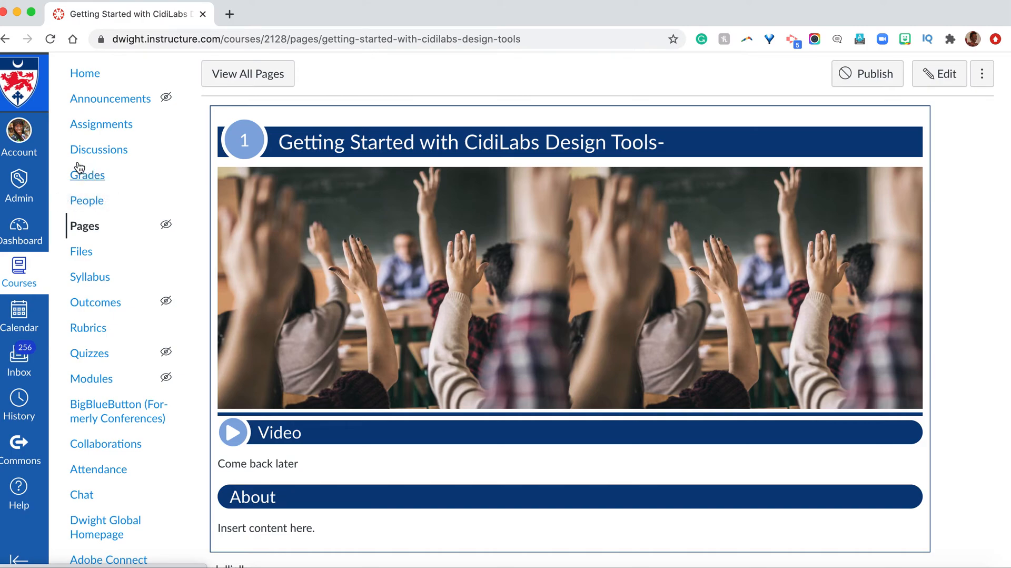
pyautogui.moveTo(87, 328)
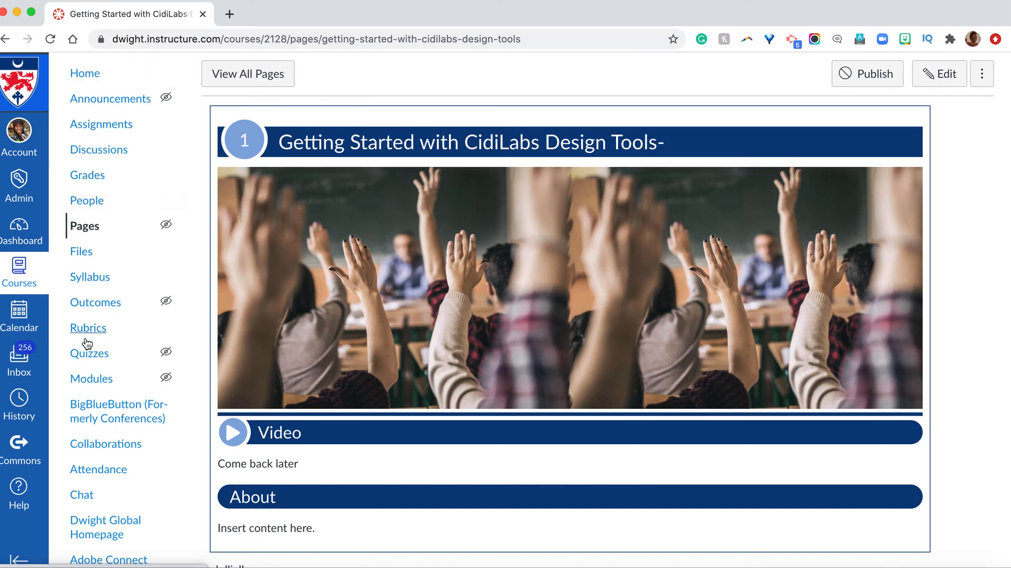
# Go to the course Modules list and scroll down to the Presentation module
pyautogui.click(92, 379)
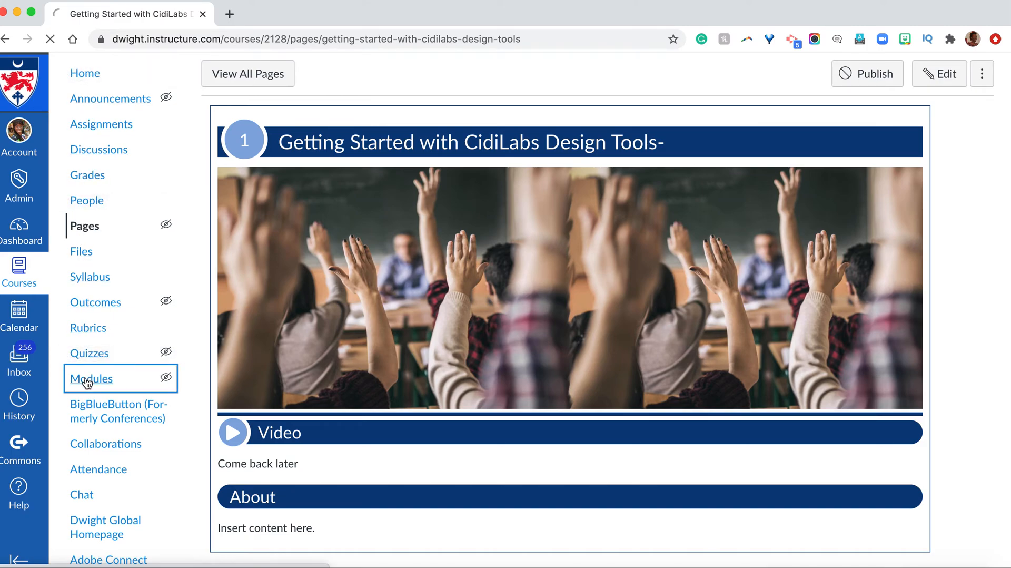
pyautogui.click(91, 379)
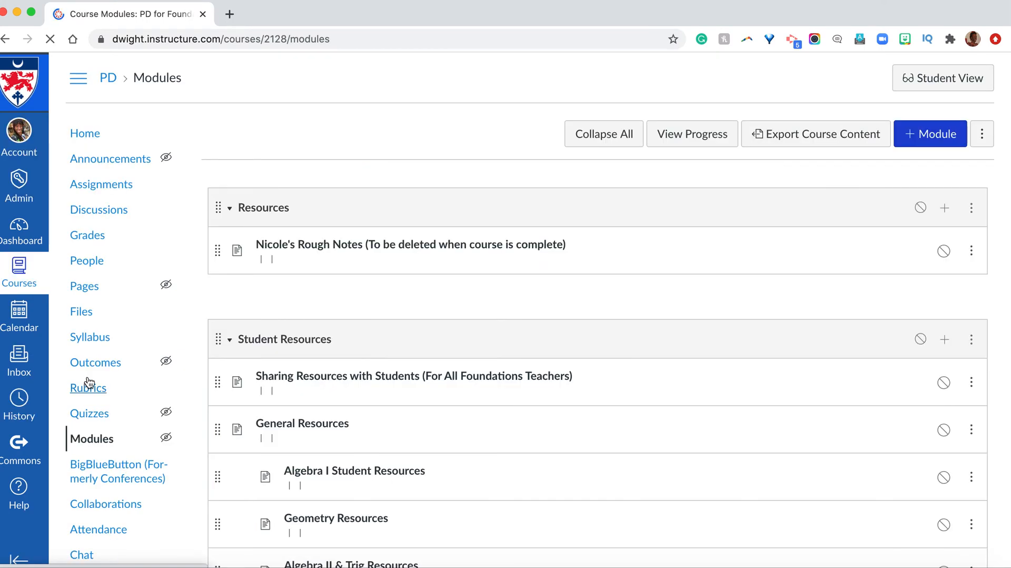
pyautogui.scroll(-3)
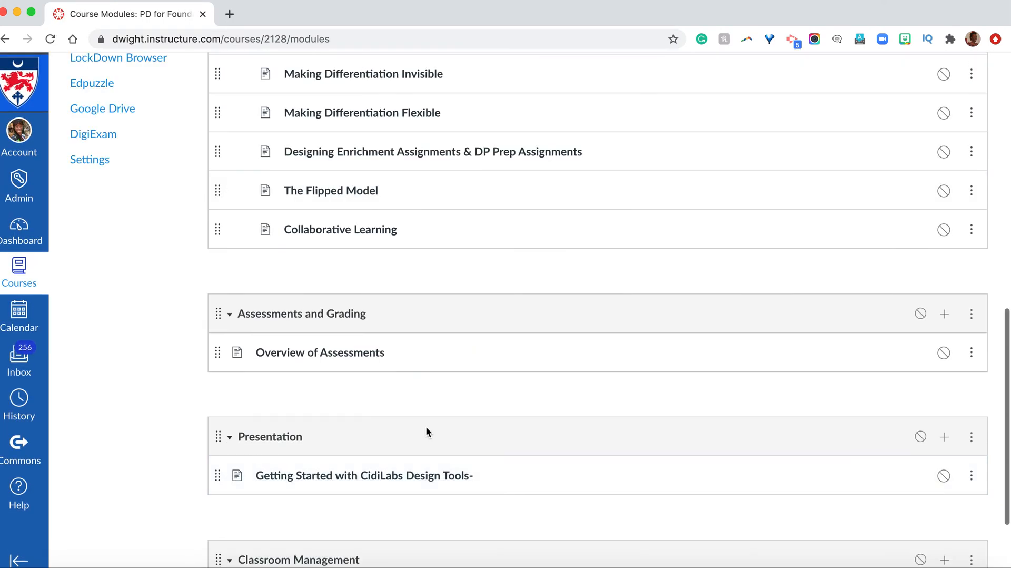
pyautogui.scroll(-3)
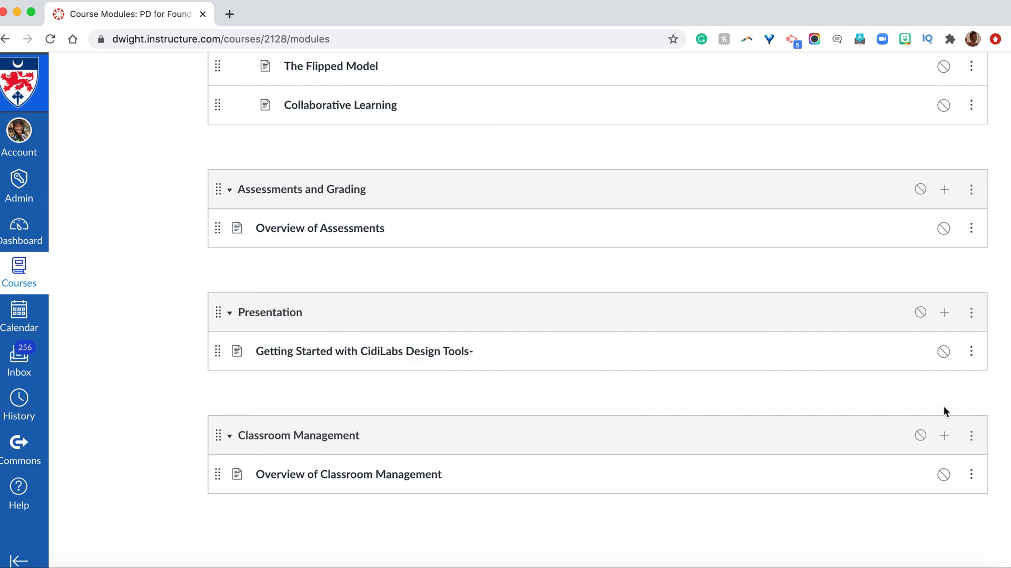
pyautogui.moveTo(931, 326)
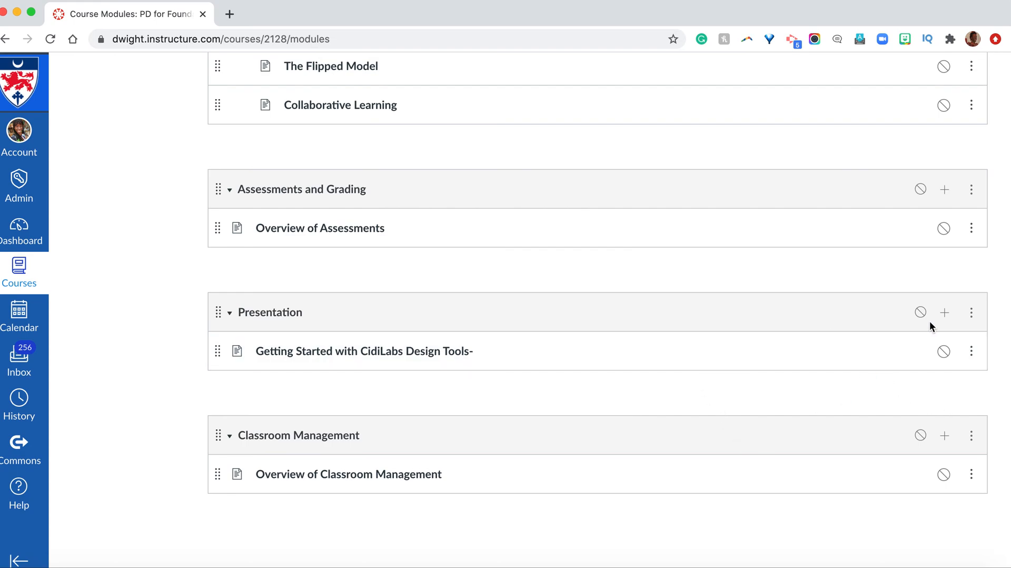
# Add a new page named 'Next Page' to the Presentation module and open it
pyautogui.click(944, 312)
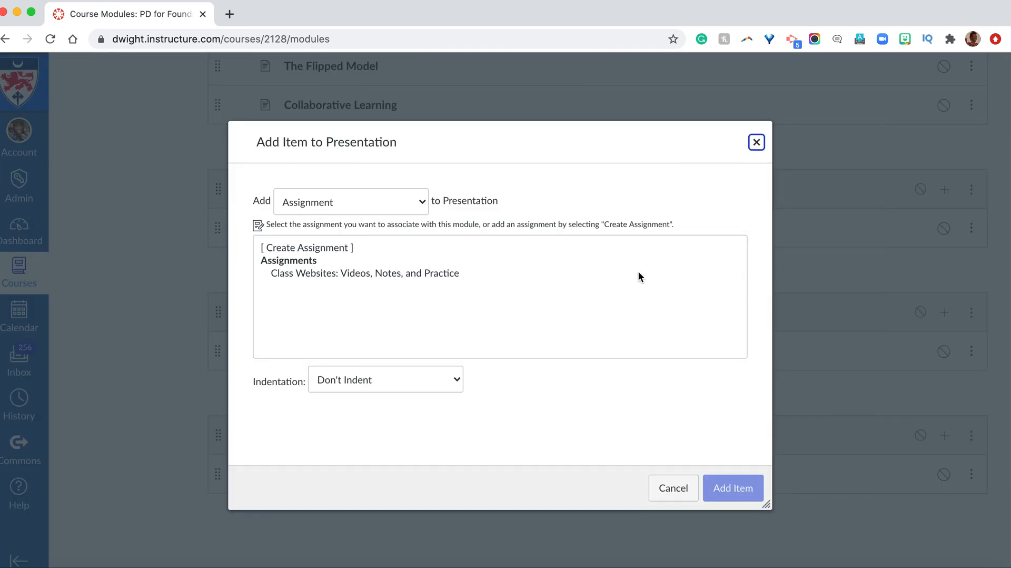
pyautogui.click(351, 202)
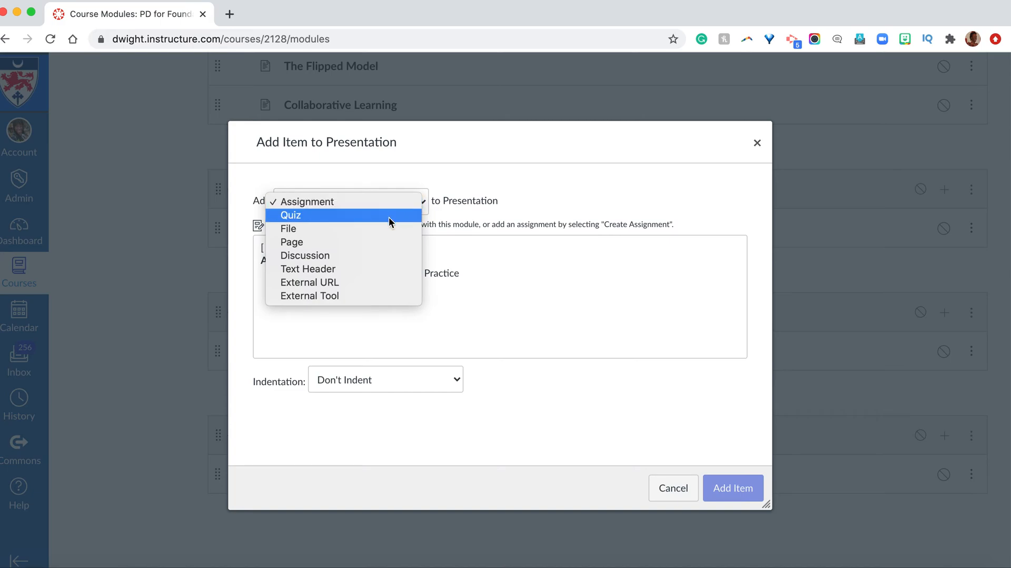
pyautogui.moveTo(365, 224)
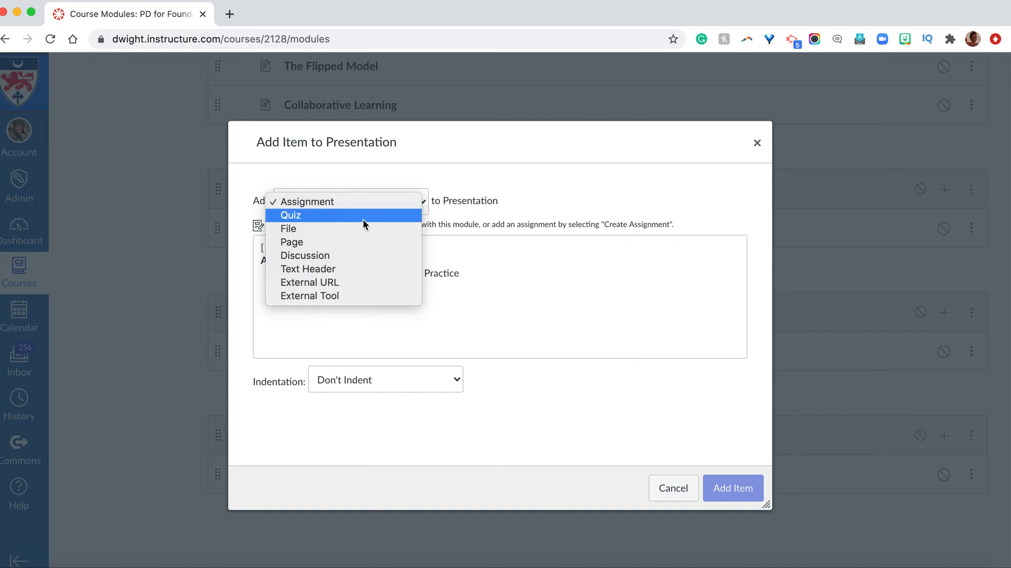
pyautogui.click(292, 242)
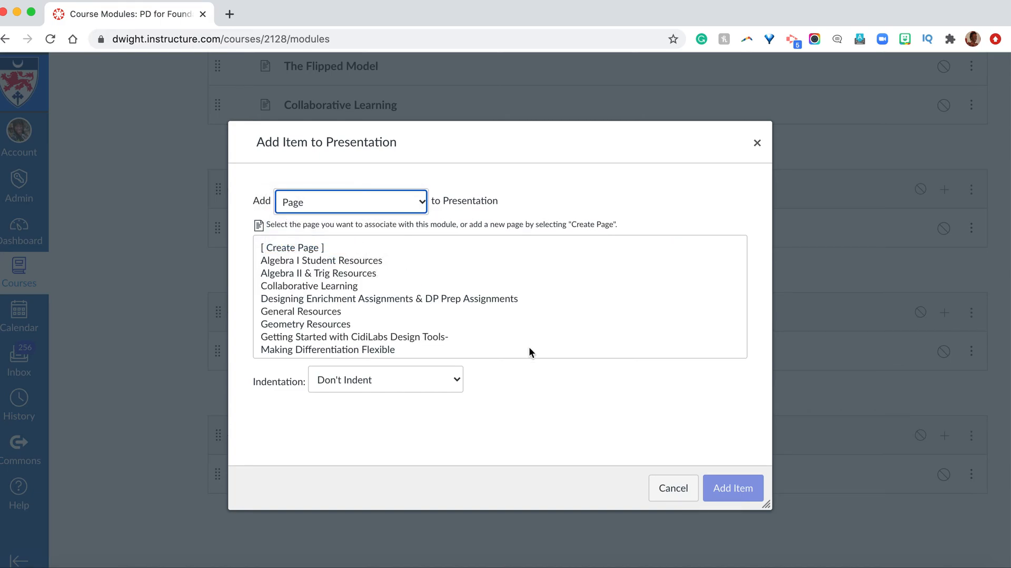
pyautogui.click(292, 248)
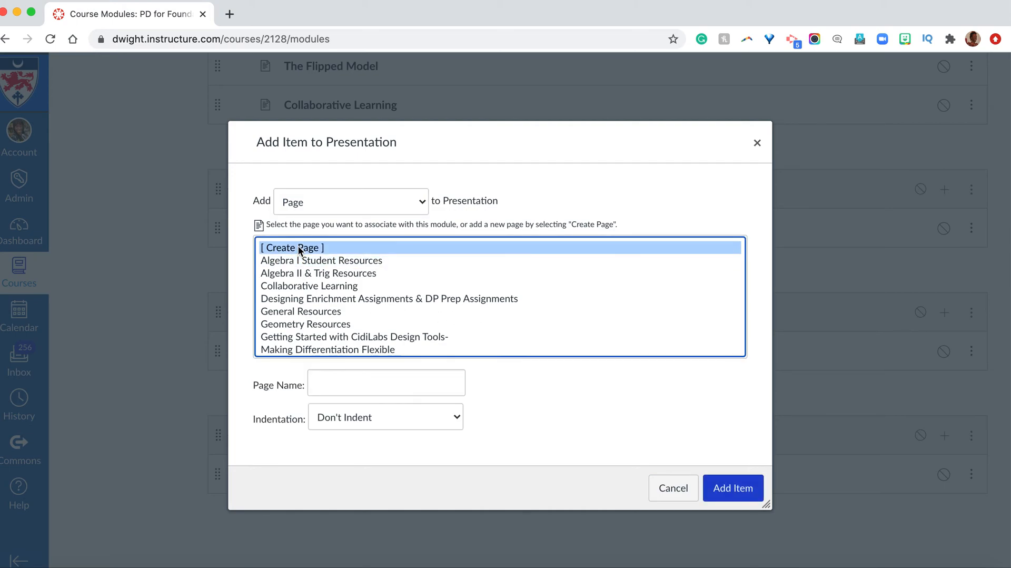
pyautogui.click(386, 383)
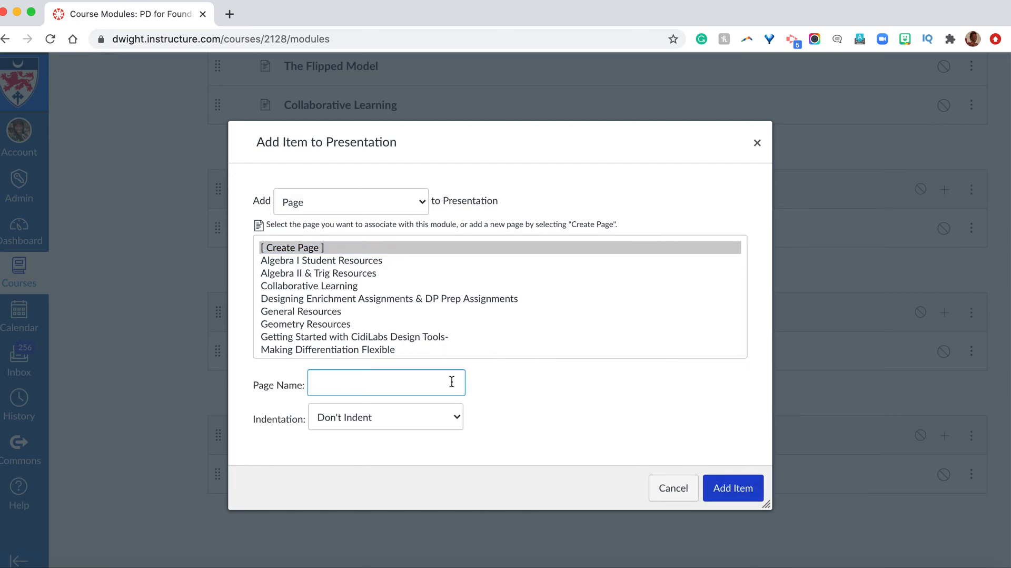
pyautogui.write('Next')
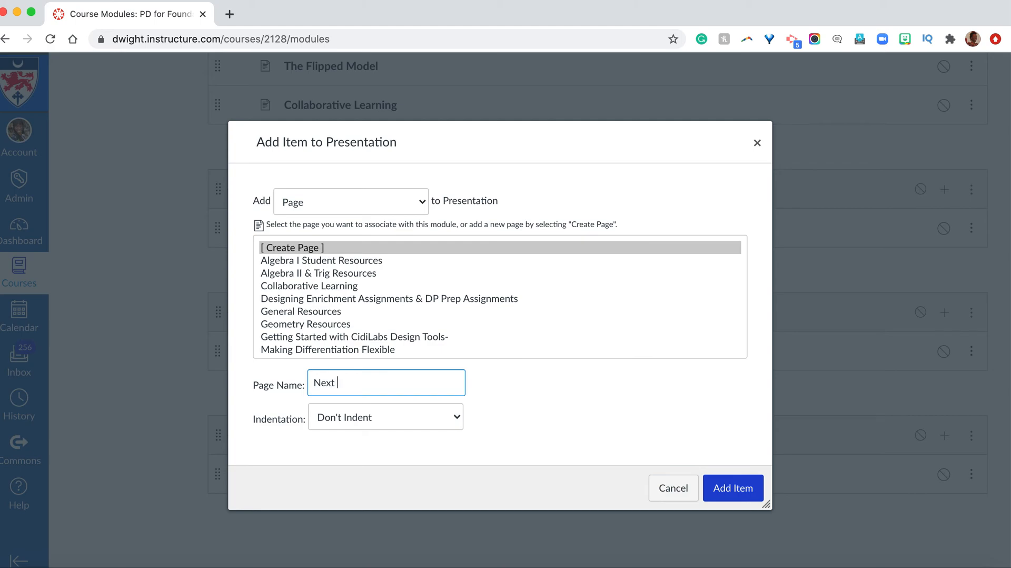
pyautogui.write('Page')
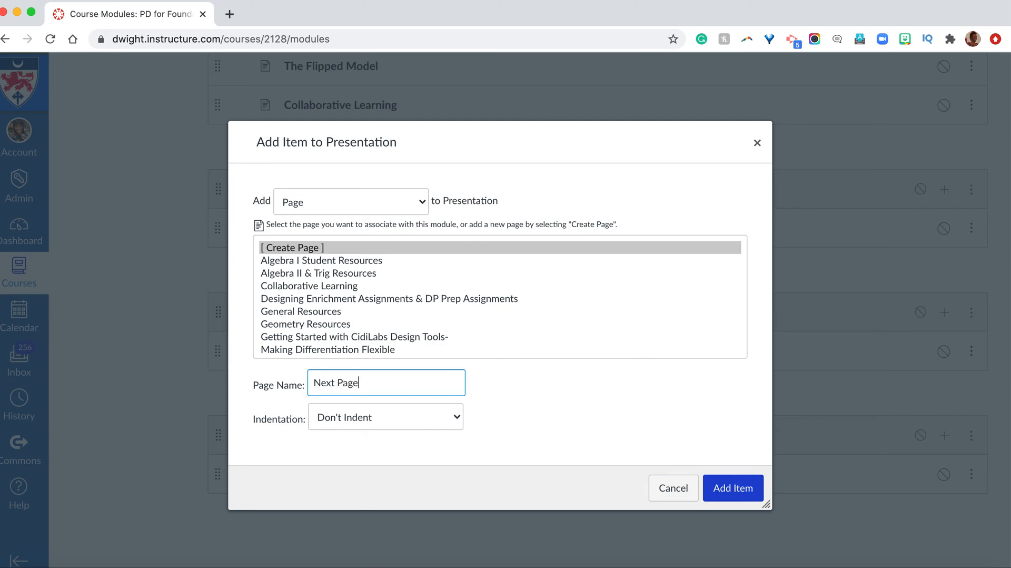
pyautogui.click(733, 488)
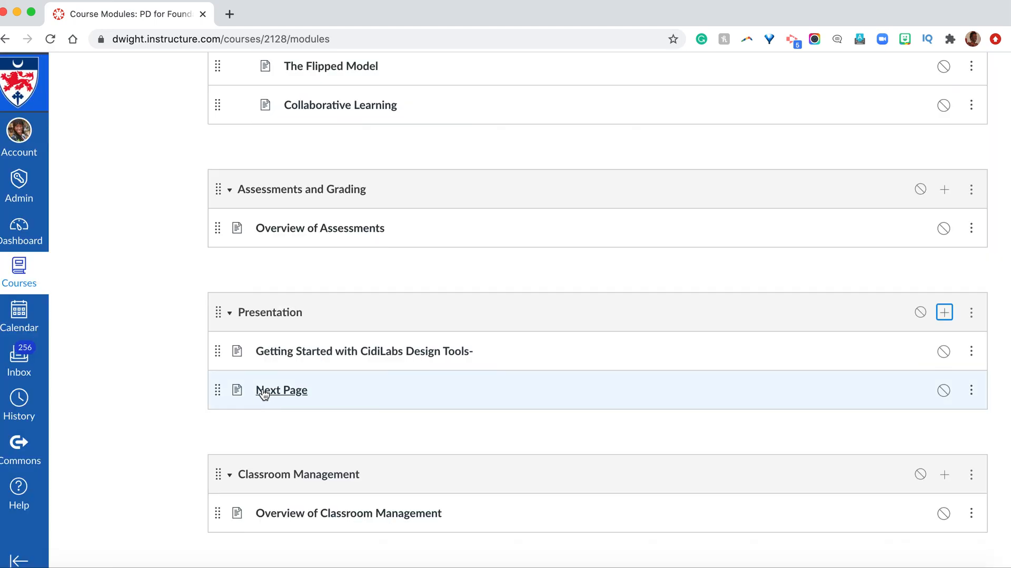
pyautogui.click(281, 390)
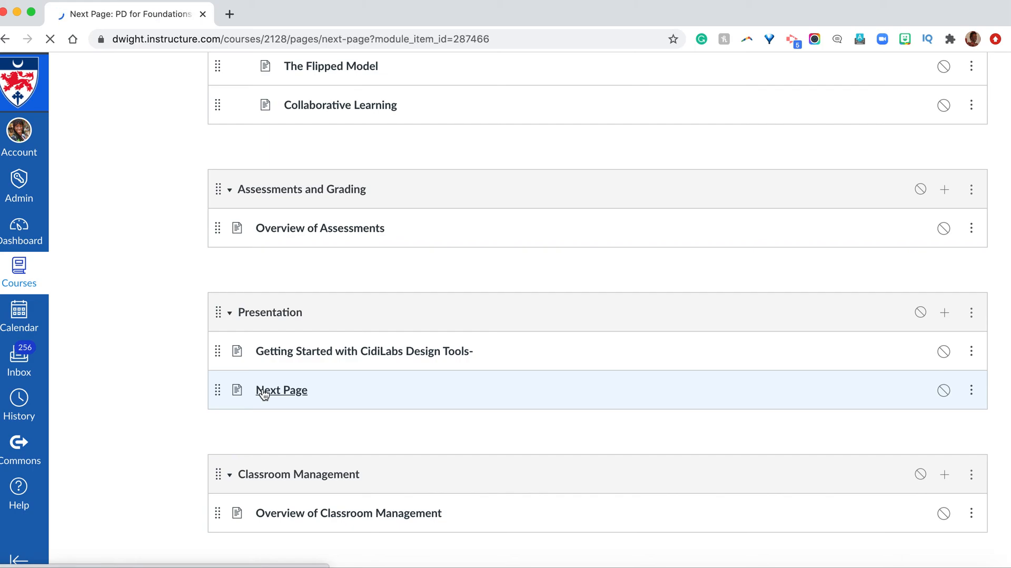
# Edit Next Page with the Design Tools panel launched and Create/Edit Content expanded
pyautogui.click(281, 390)
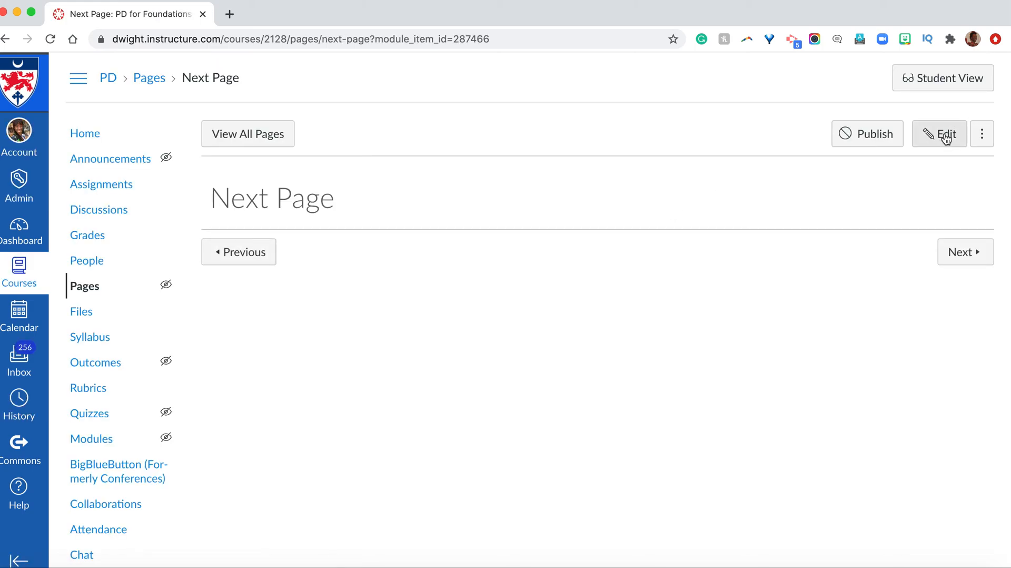
pyautogui.click(940, 133)
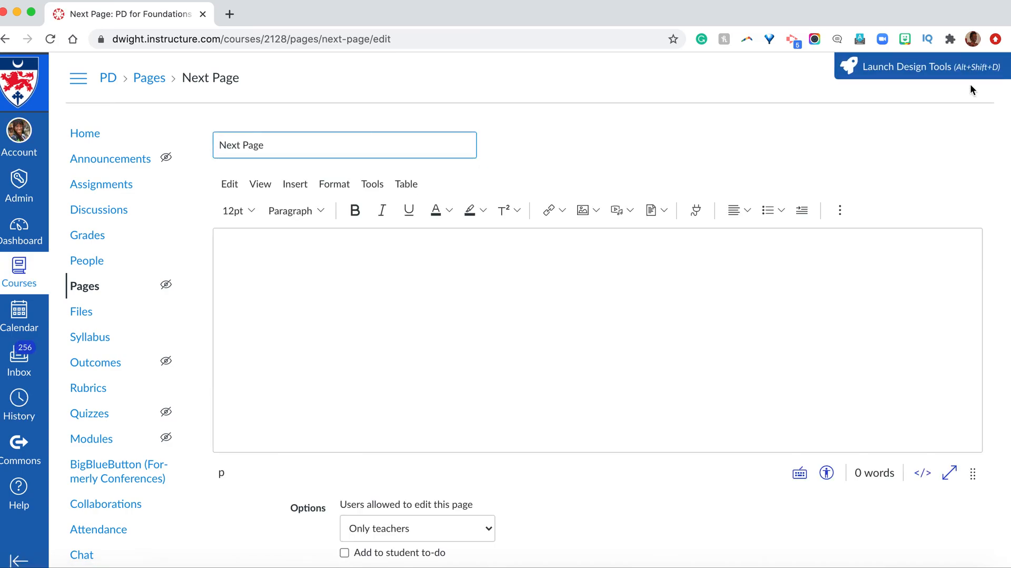
pyautogui.click(909, 67)
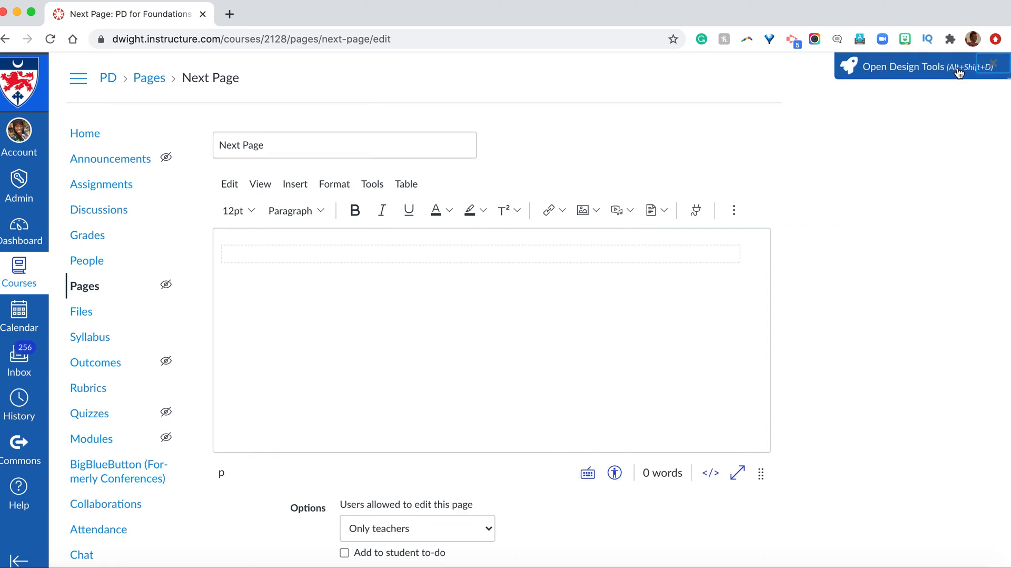
pyautogui.click(909, 66)
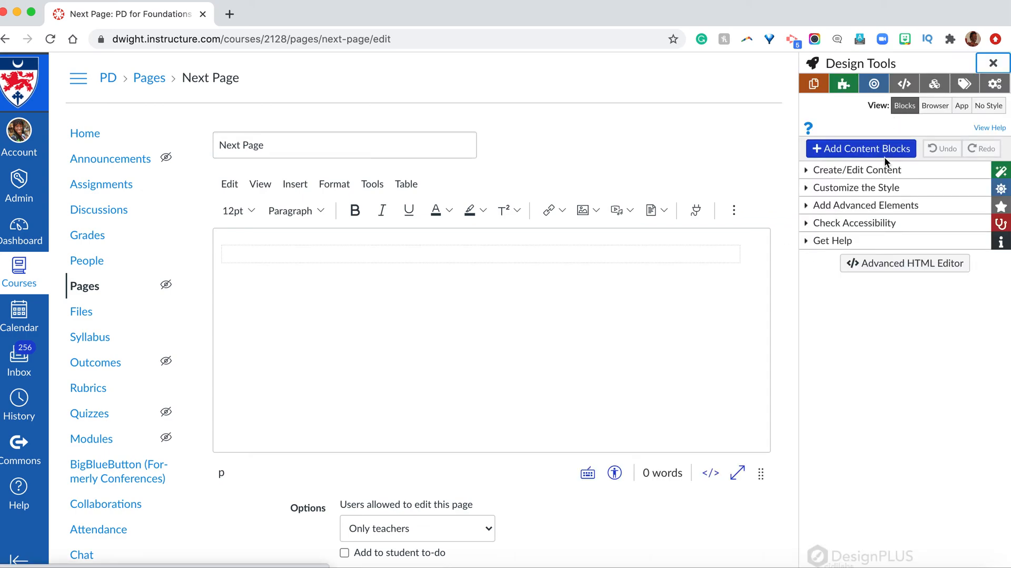
pyautogui.click(856, 170)
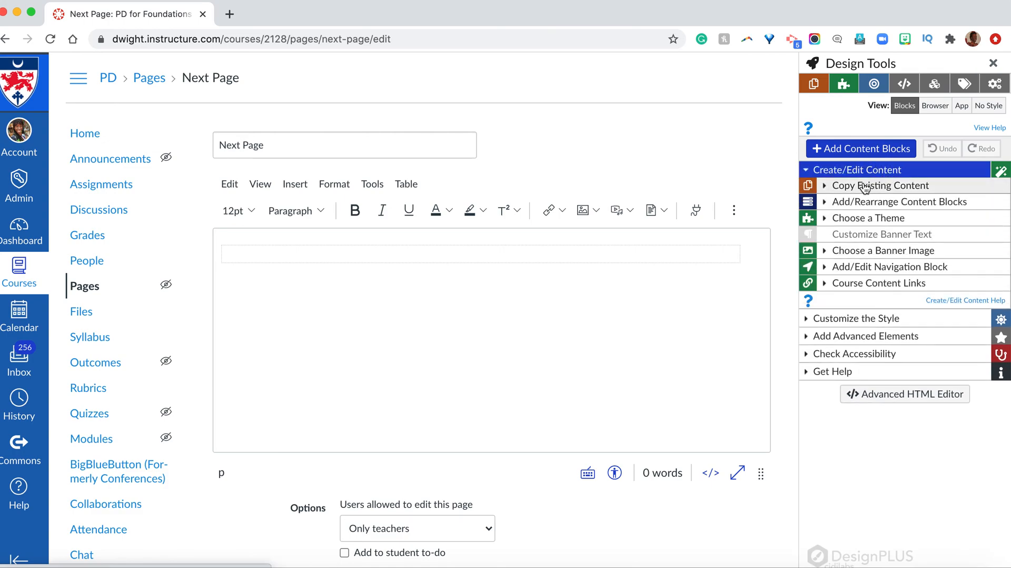
# Copy existing content from 'Getting Started with CidiLabs Design Tools-' after first trying the Designing Enrichment Assignments page
pyautogui.click(885, 186)
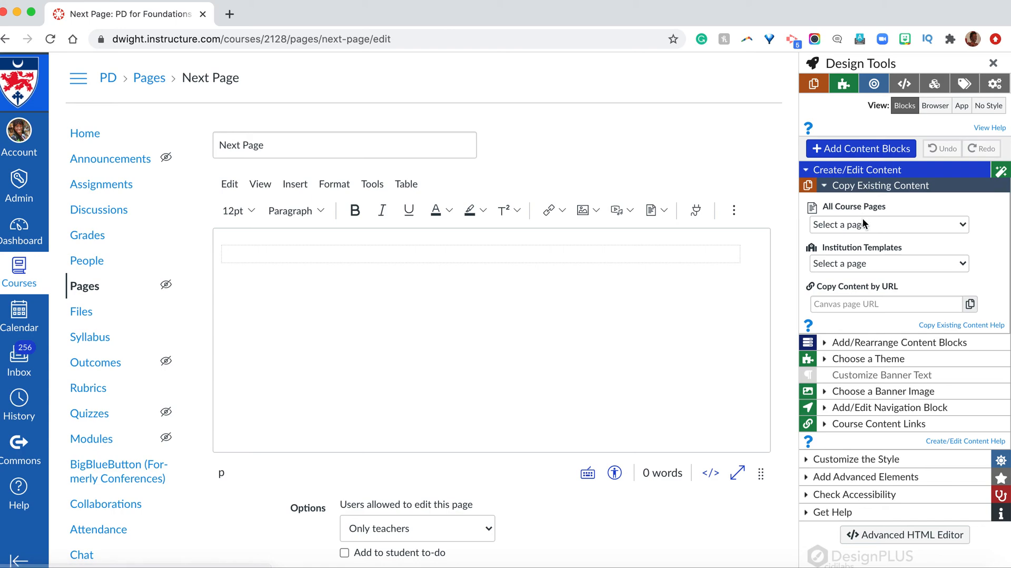
pyautogui.click(888, 224)
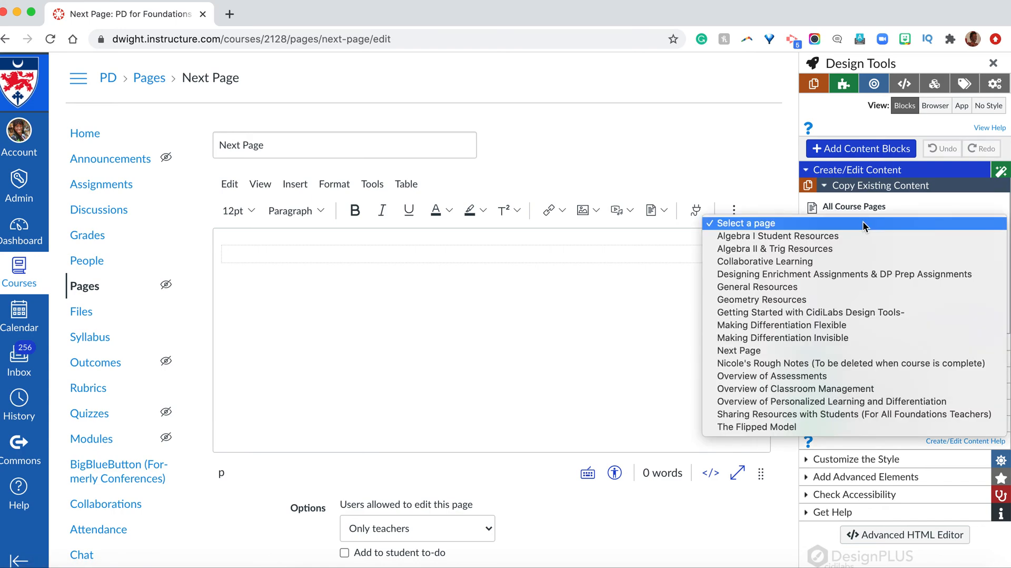
pyautogui.moveTo(838, 261)
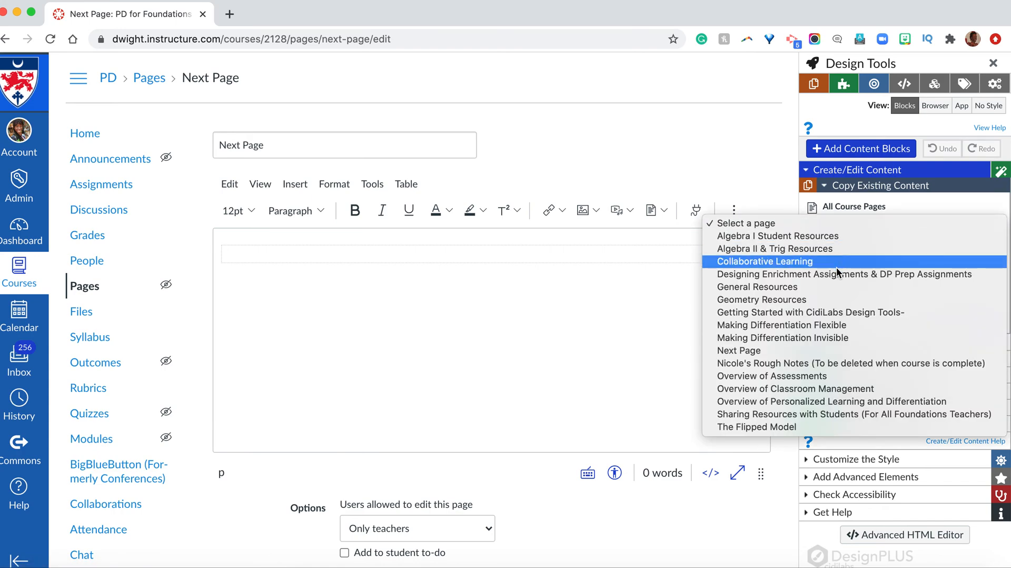
pyautogui.click(844, 274)
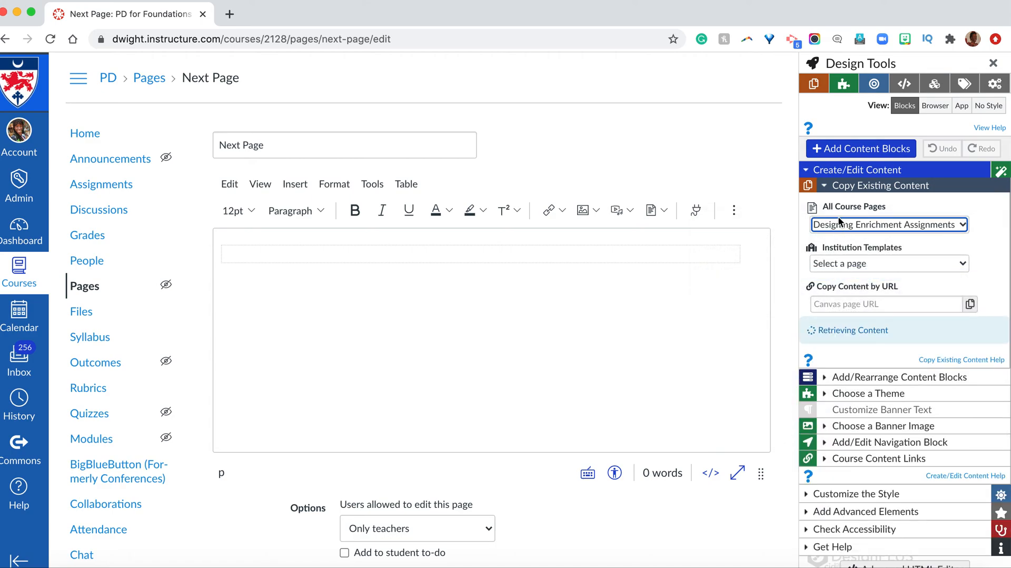
pyautogui.click(888, 224)
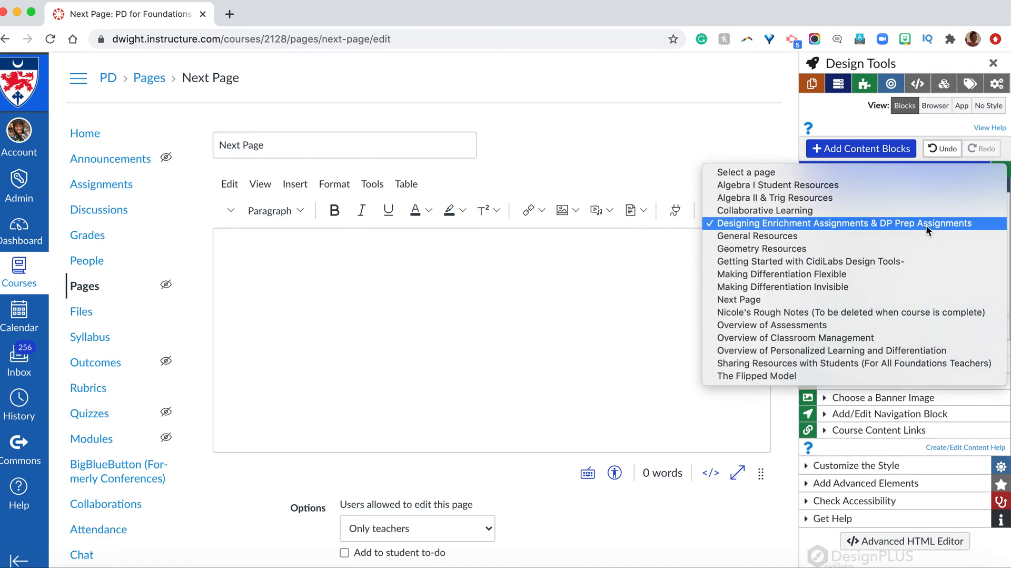
pyautogui.moveTo(851, 312)
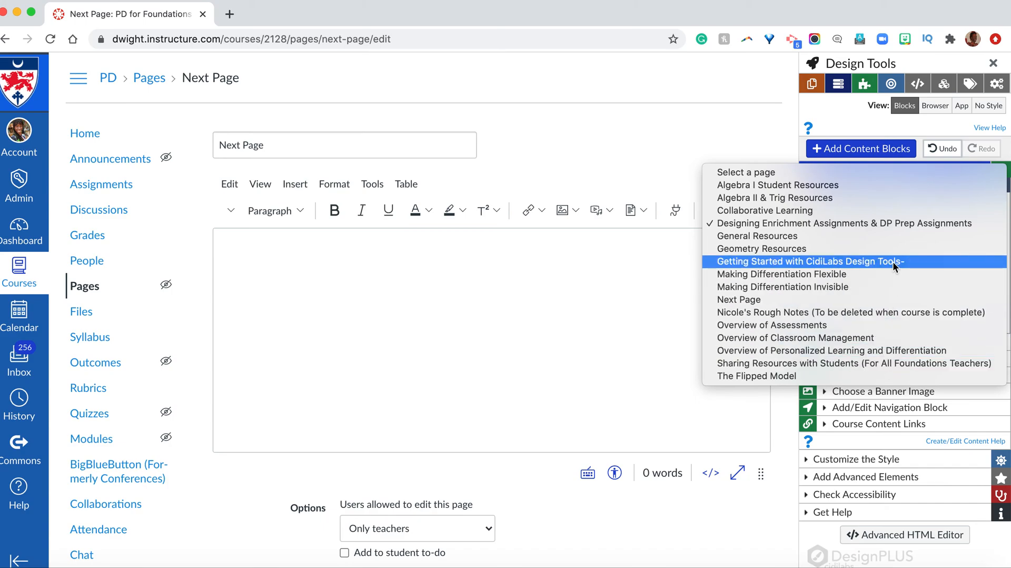
pyautogui.click(809, 261)
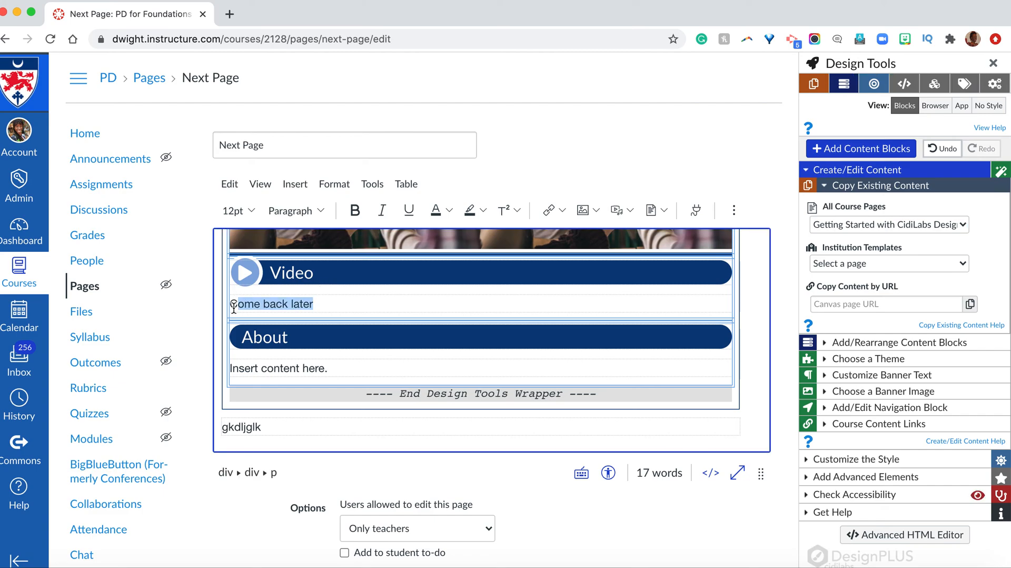
# Overwrite the Video section's placeholder text with 'nw vide'
pyautogui.write('nw')
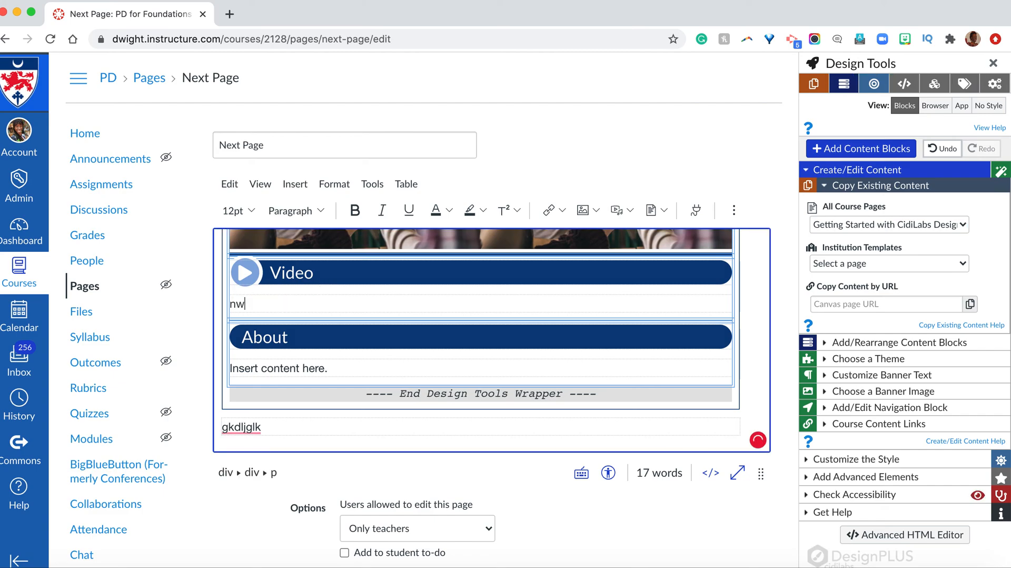
pyautogui.write('vide')
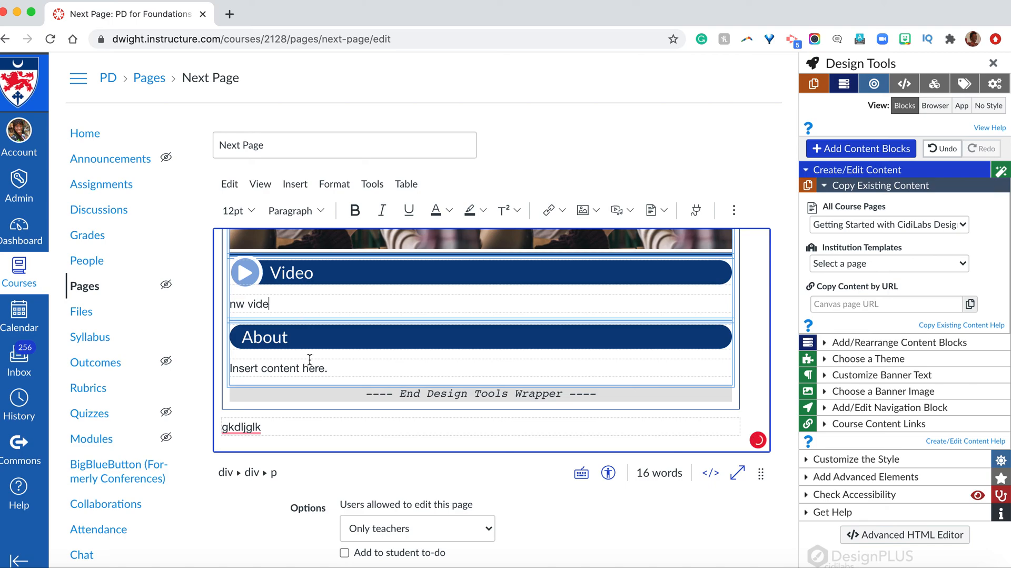
# Replace the About section's 'Insert content here.' with 'new content'
pyautogui.doubleClick(279, 368)
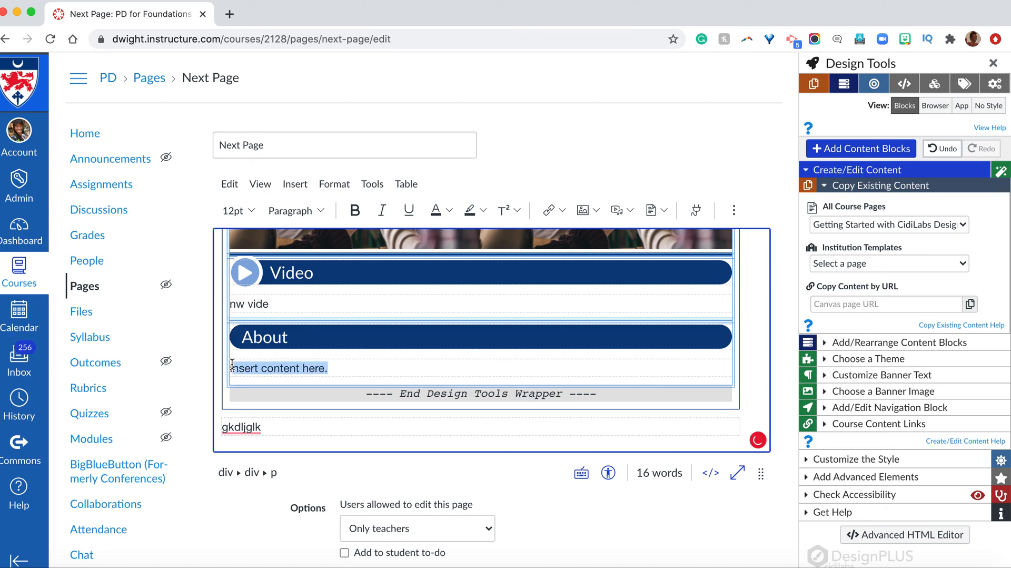
pyautogui.write('new')
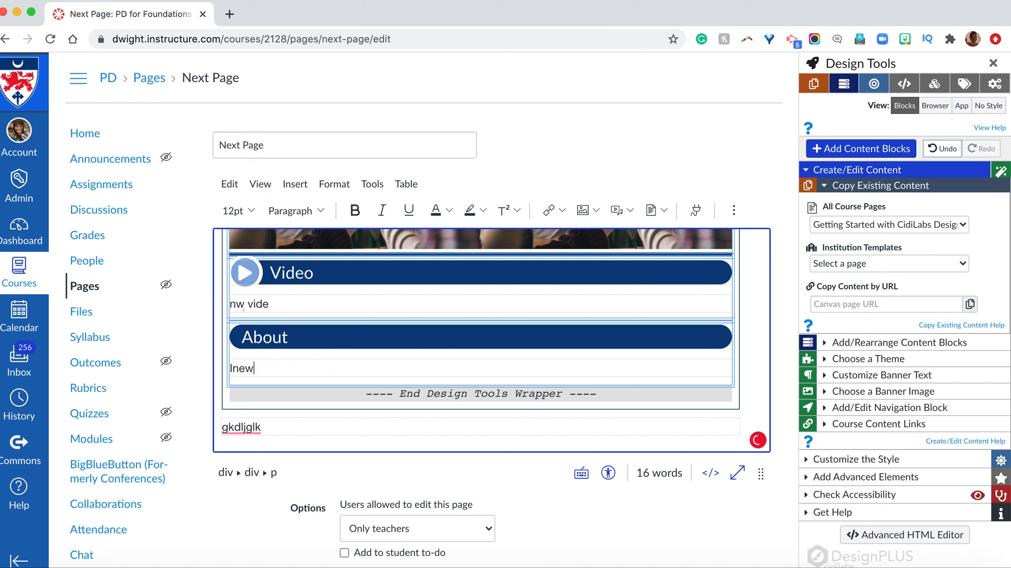
pyautogui.press('Backspace')
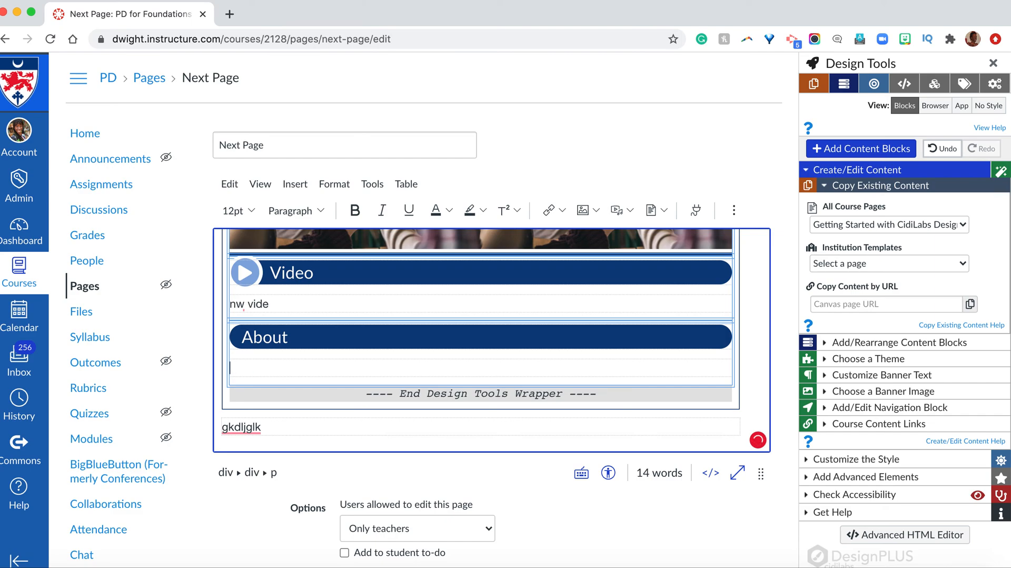
pyautogui.write('new content')
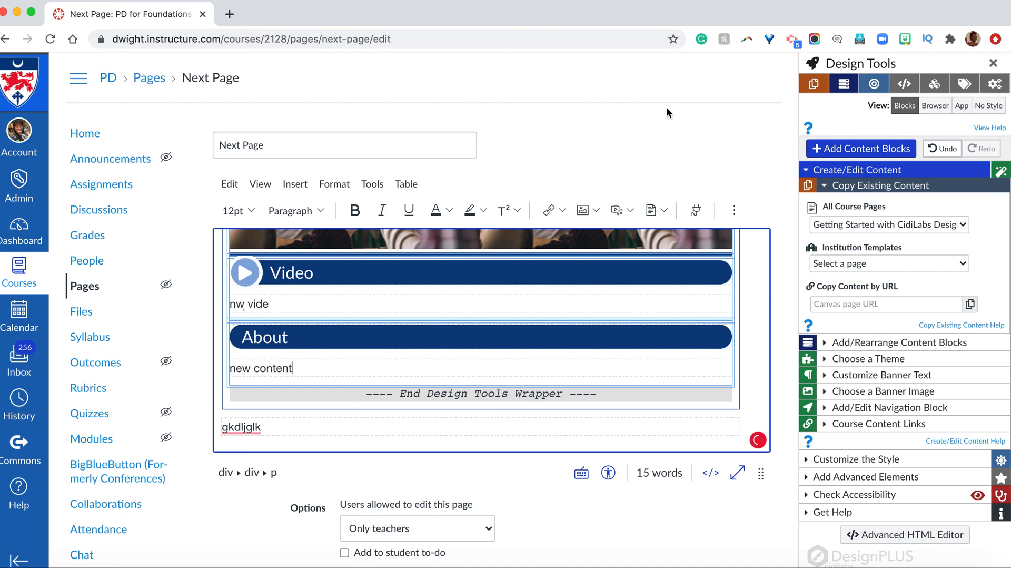
pyautogui.scroll(-3)
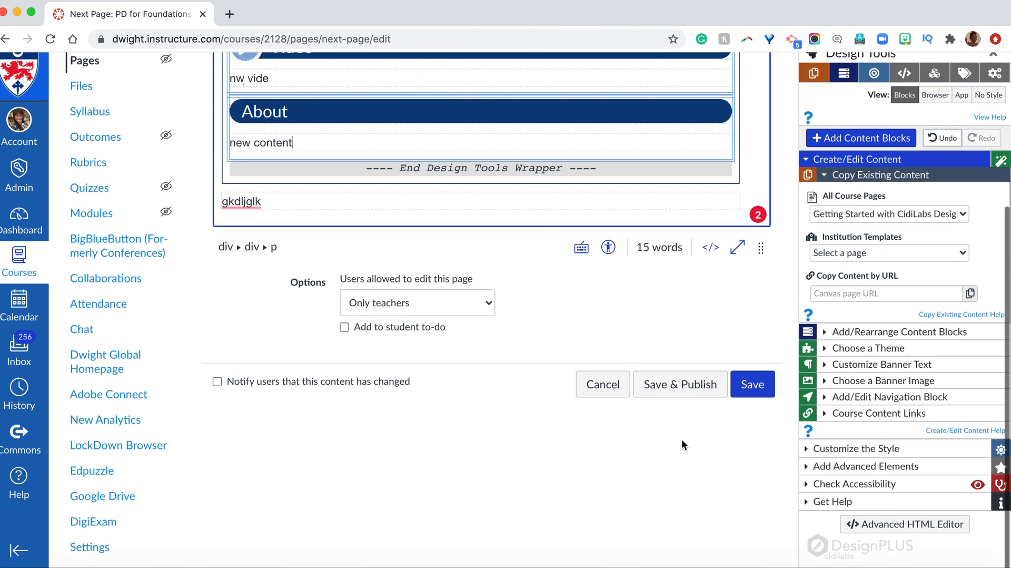
# Save Next Page and view it with the banner, 'nw vide' and 'new content'
pyautogui.click(753, 384)
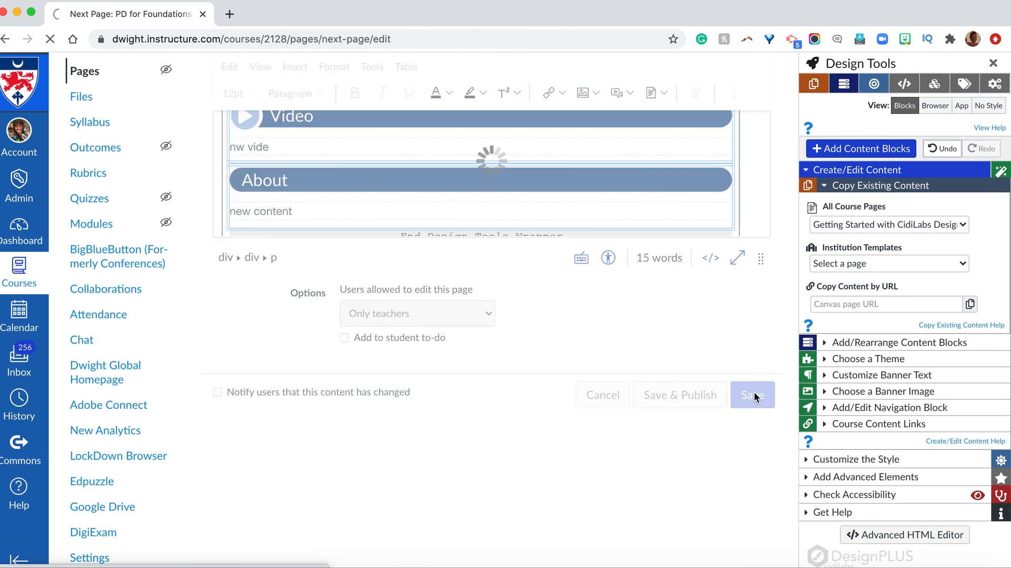
pyautogui.click(752, 394)
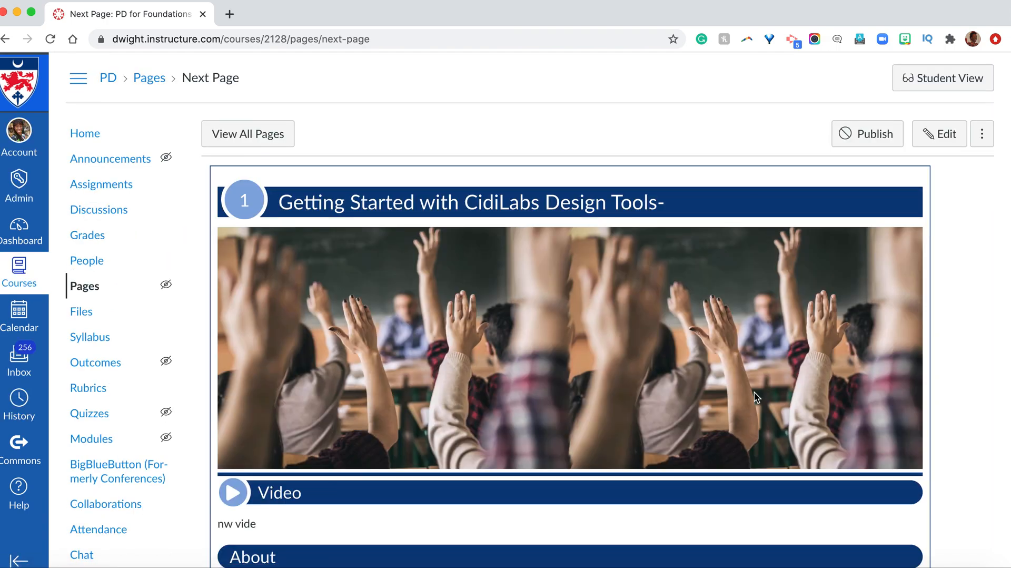
pyautogui.scroll(-3)
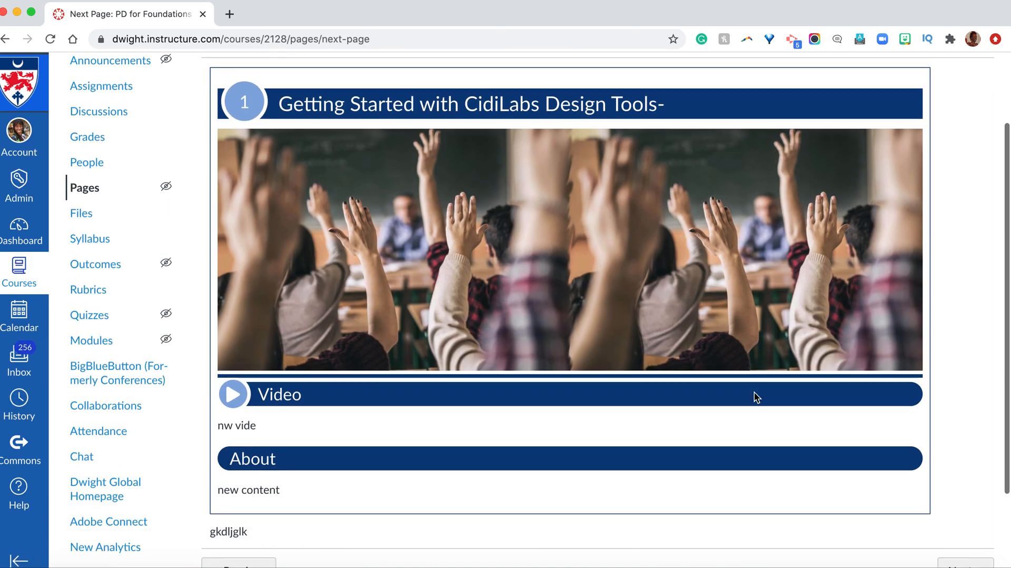